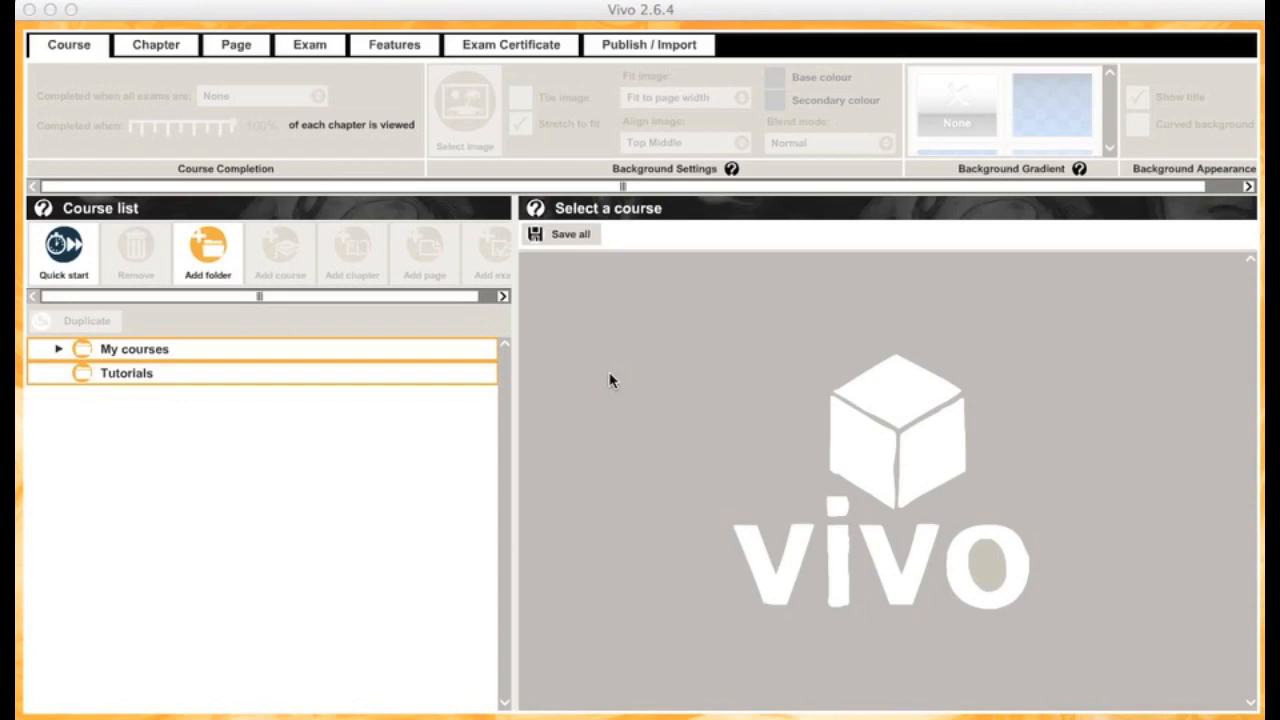
pyautogui.moveTo(536, 312)
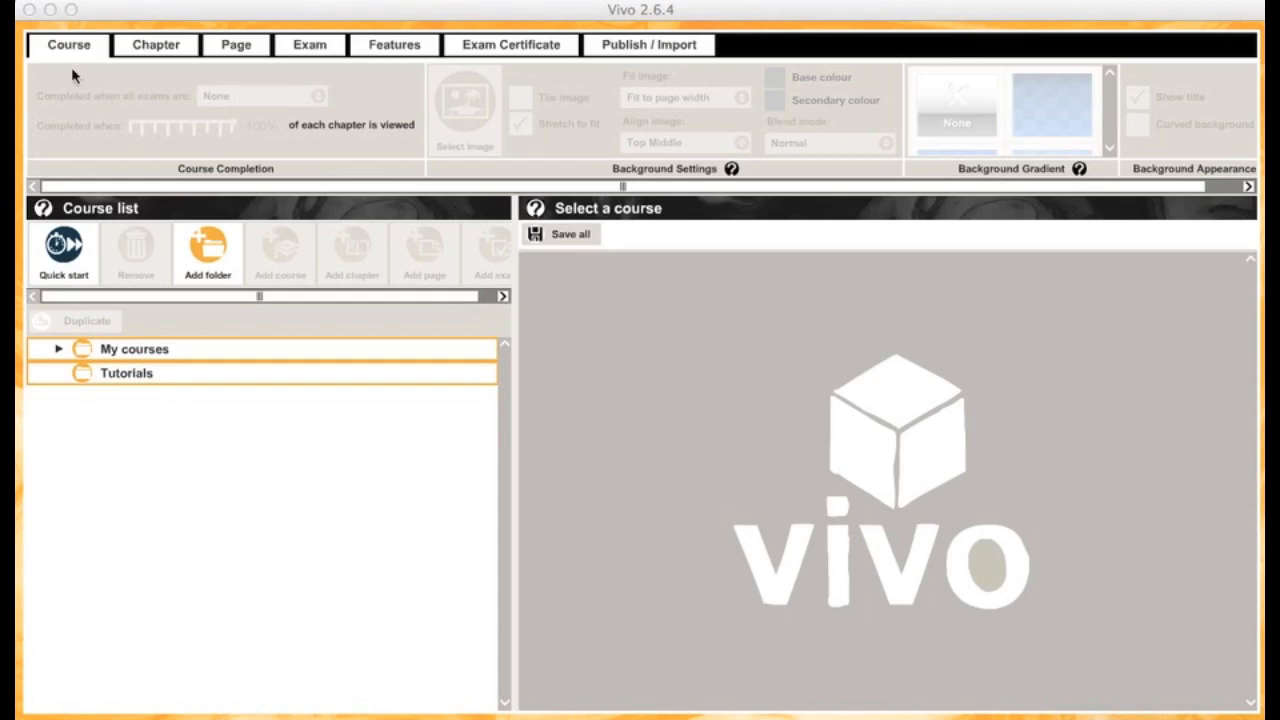
pyautogui.moveTo(576, 62)
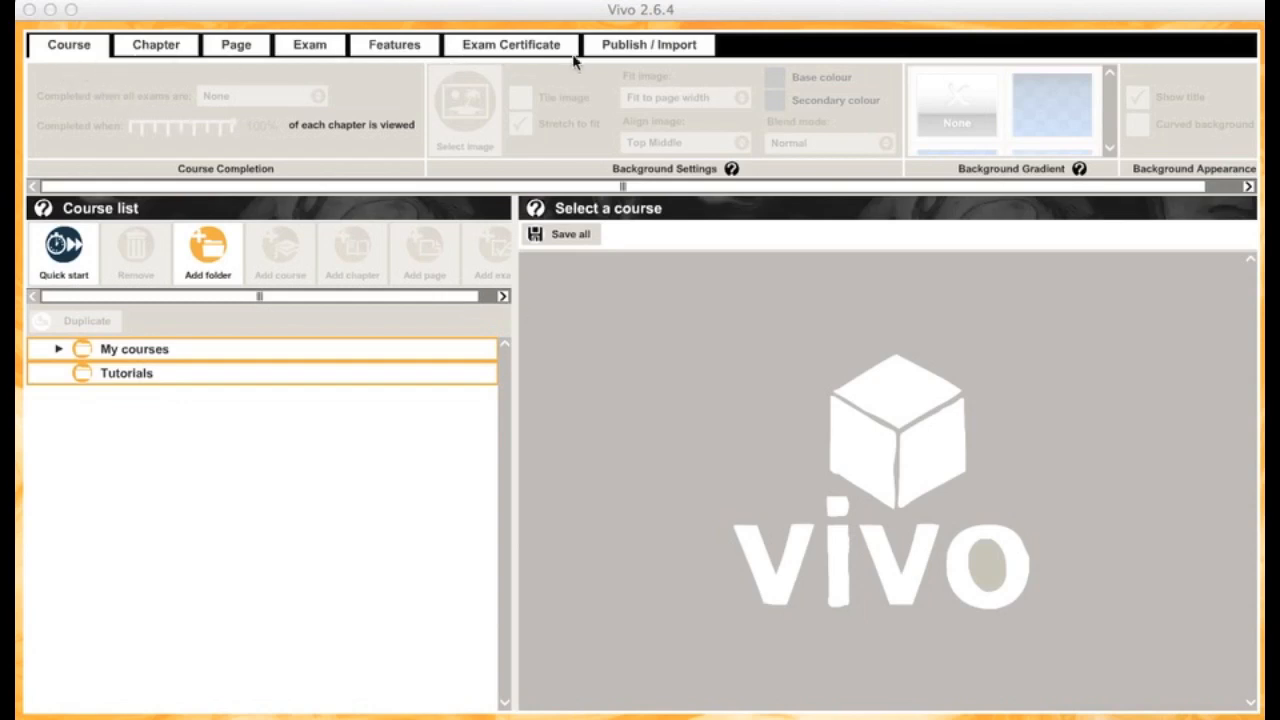
pyautogui.moveTo(728, 496)
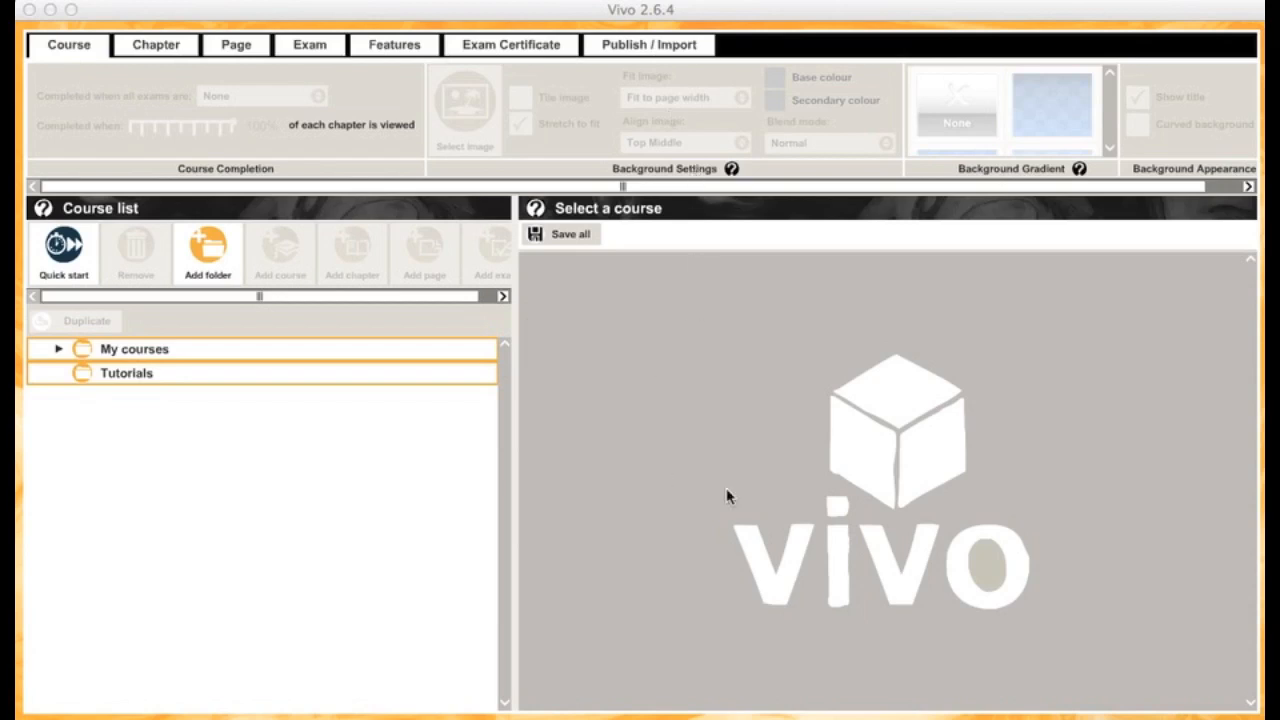
pyautogui.moveTo(644, 458)
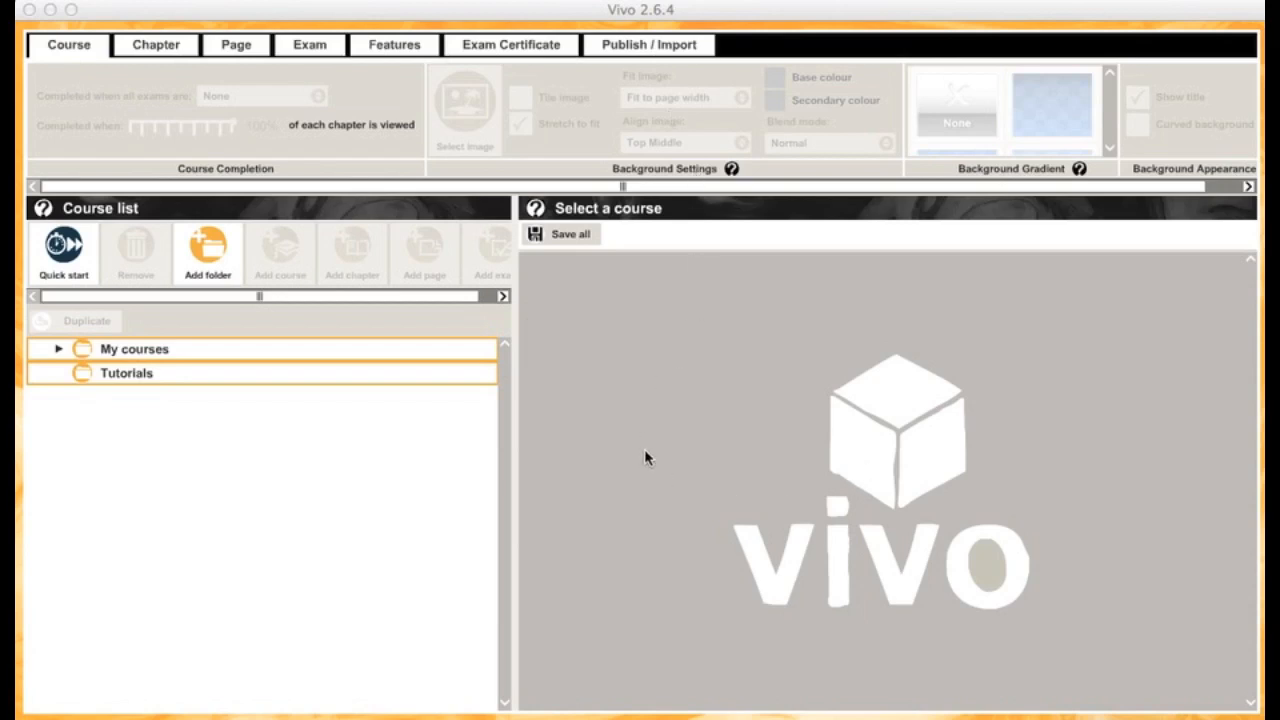
pyautogui.moveTo(210, 356)
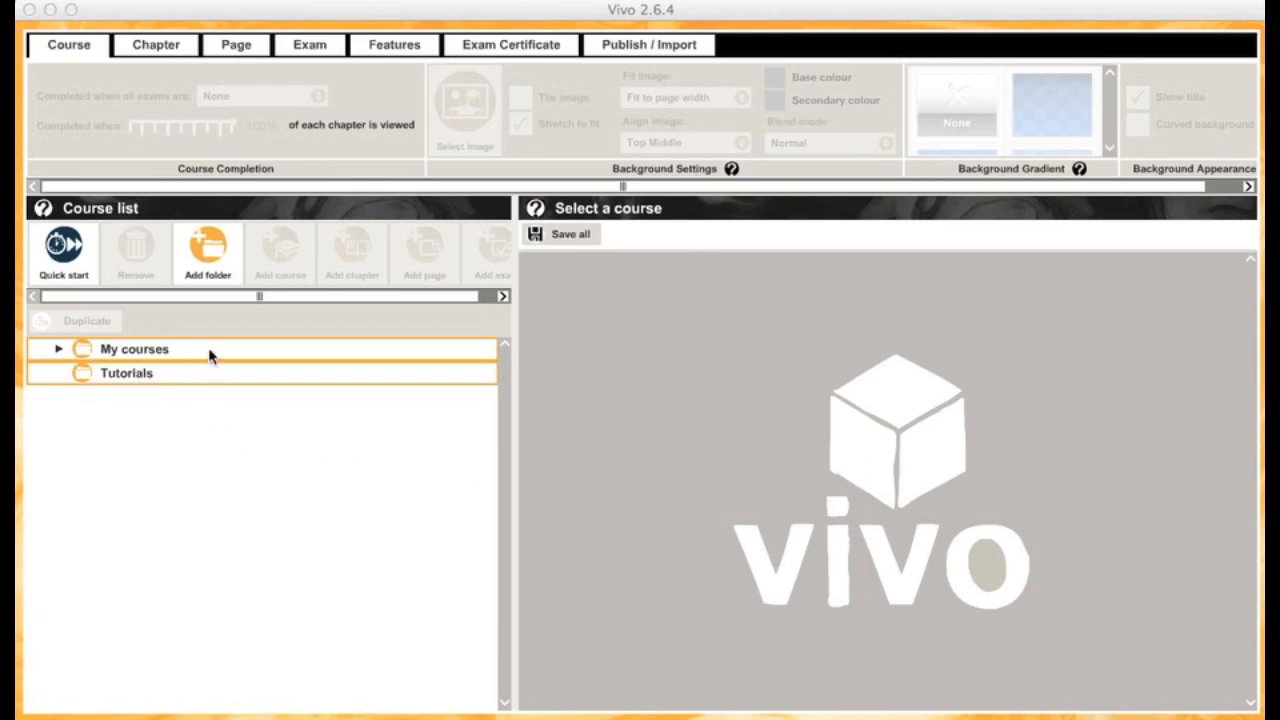
pyautogui.moveTo(210, 430)
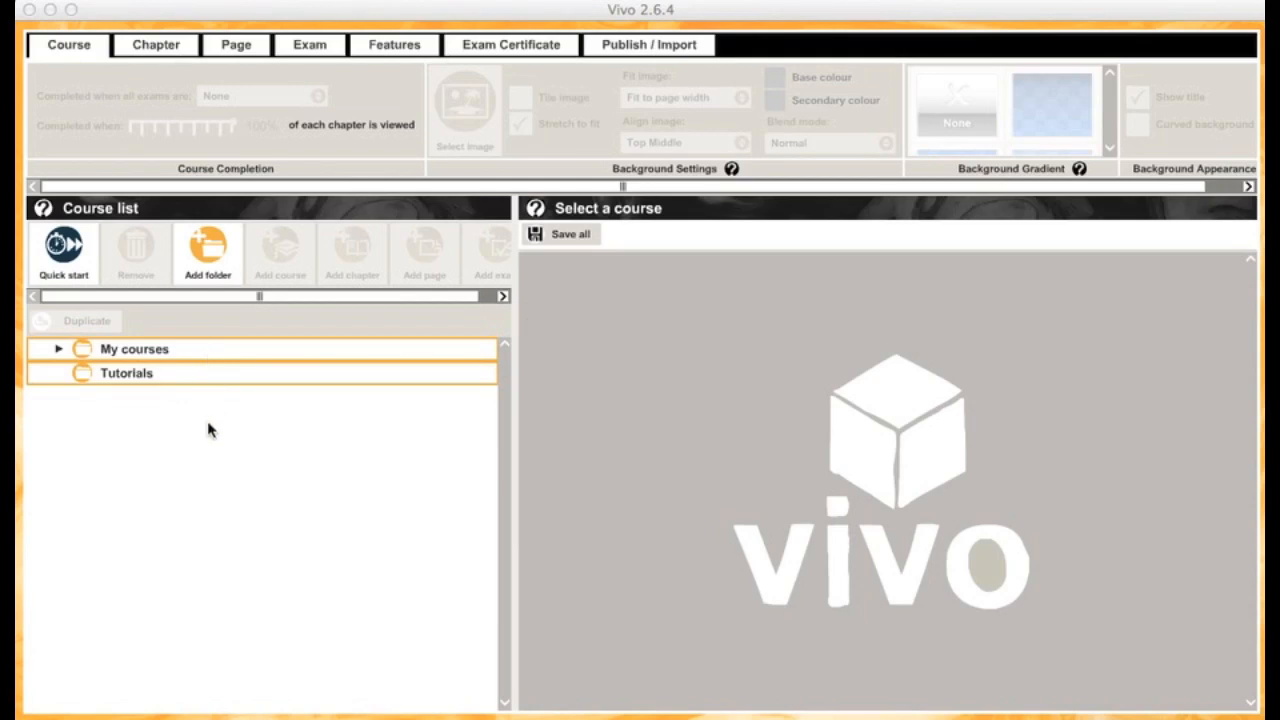
pyautogui.moveTo(80, 300)
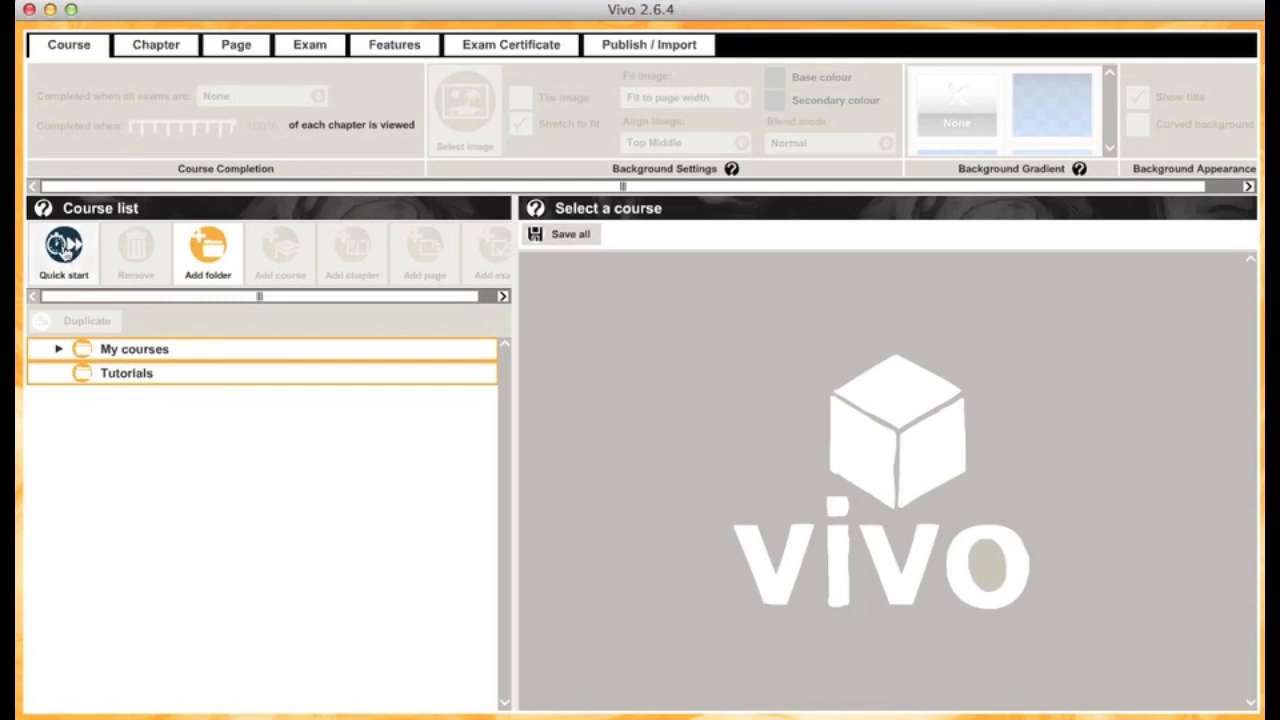
# Start a quick-start course in the Tutorials folder titled 'Getting started with Vivo' with 1 chapter.
pyautogui.click(64, 252)
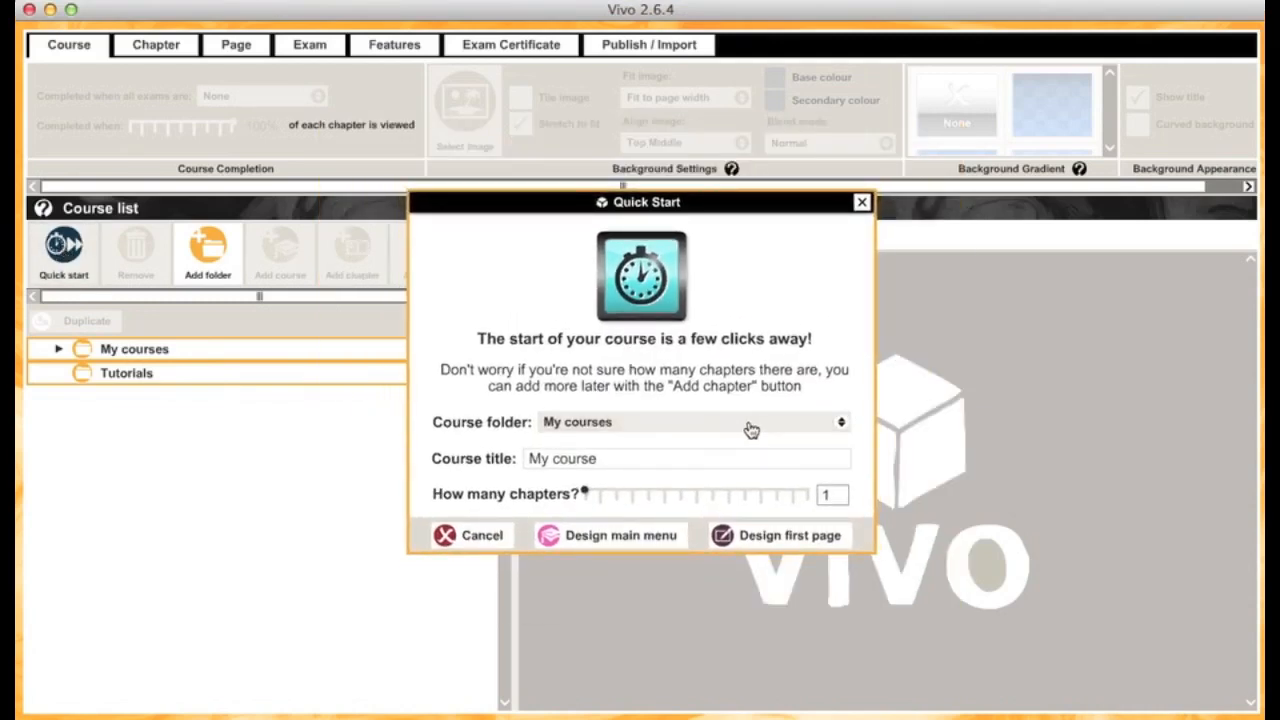
pyautogui.moveTo(800, 432)
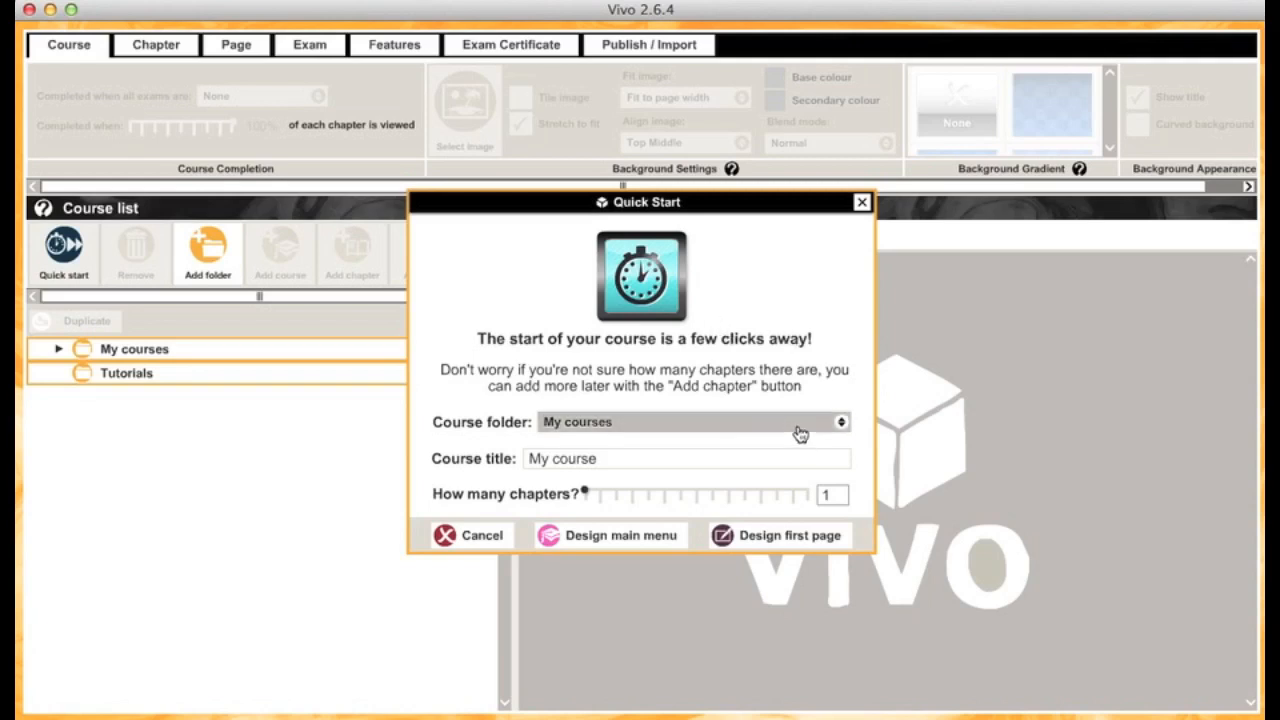
pyautogui.click(690, 420)
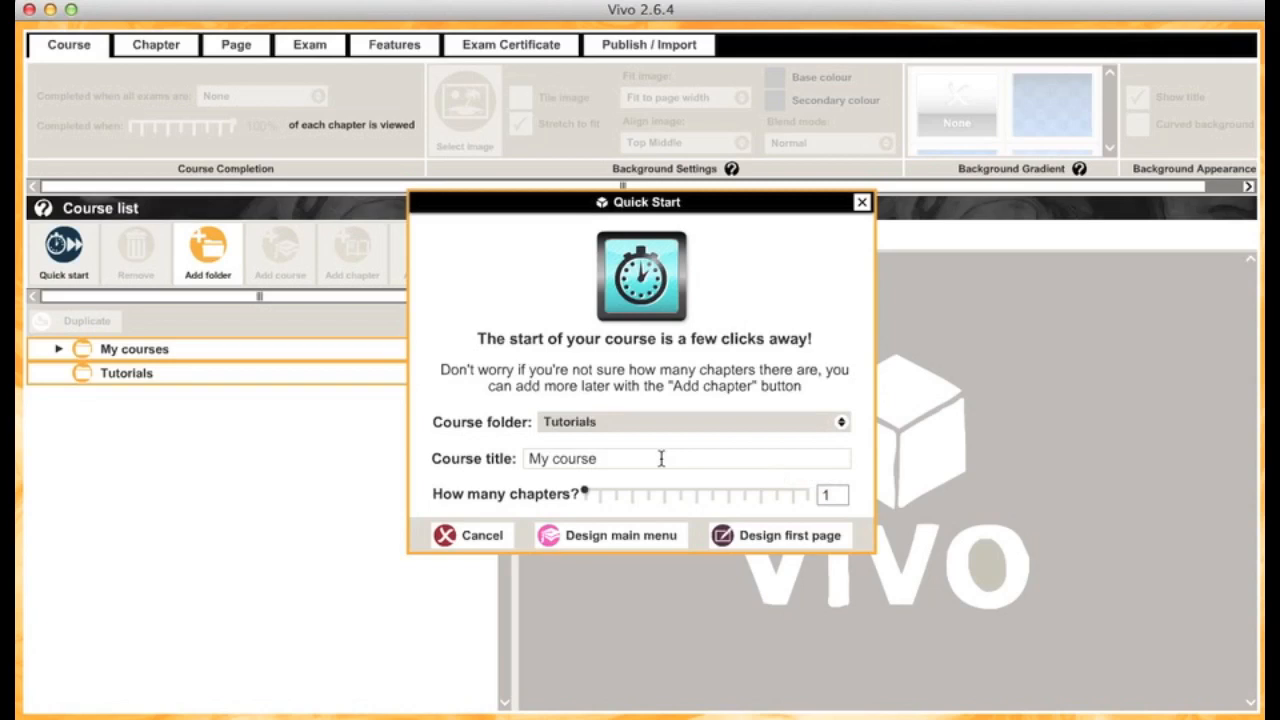
pyautogui.doubleClick(560, 458)
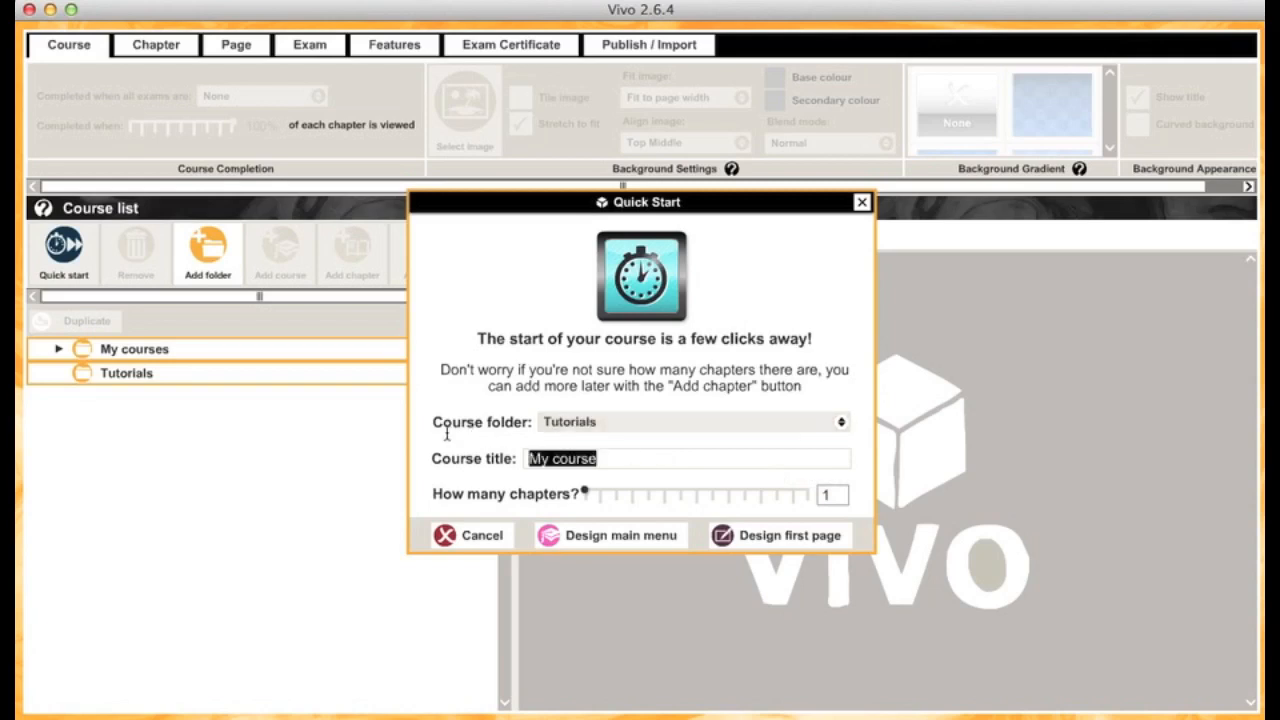
pyautogui.write('Getting star')
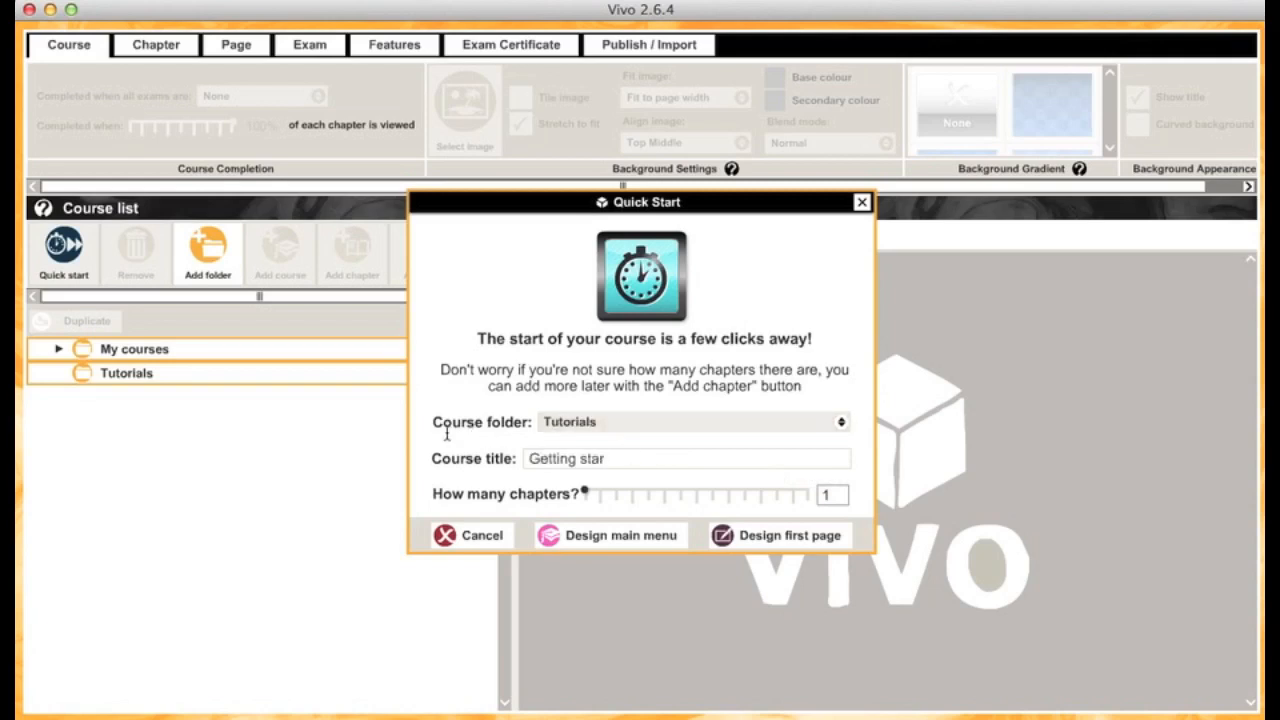
pyautogui.write('ted with Vivo')
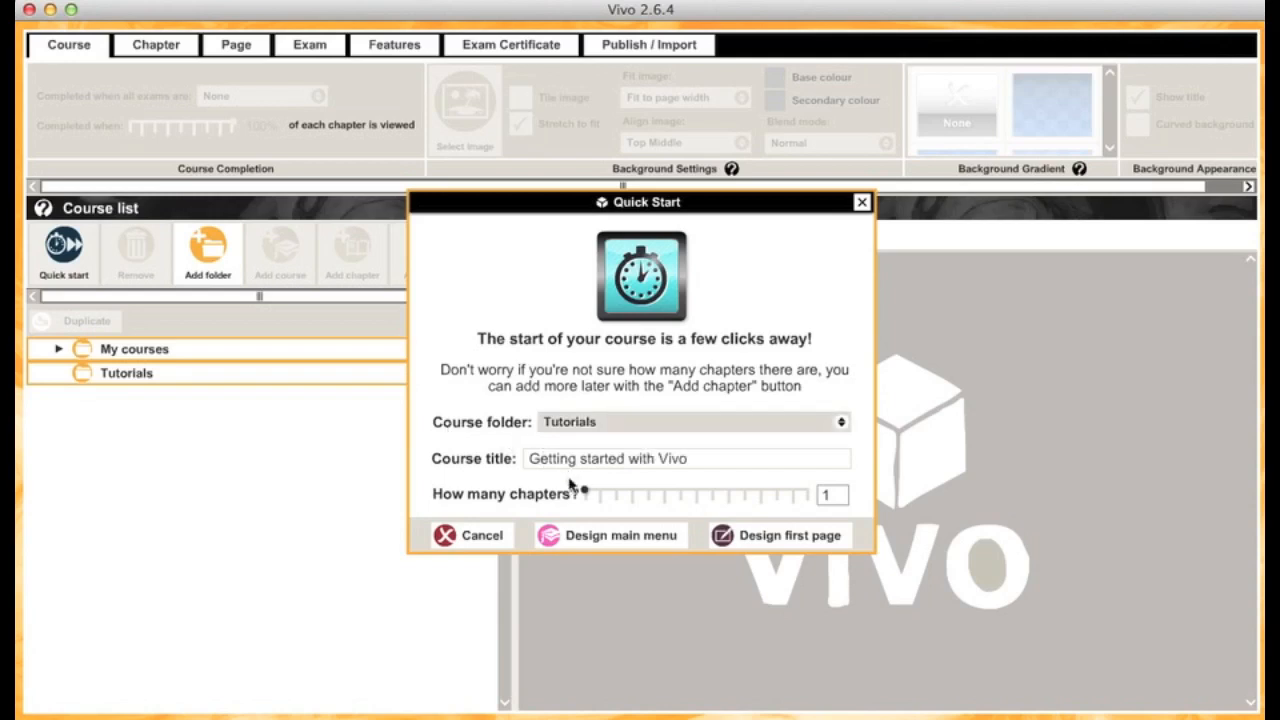
pyautogui.click(596, 494)
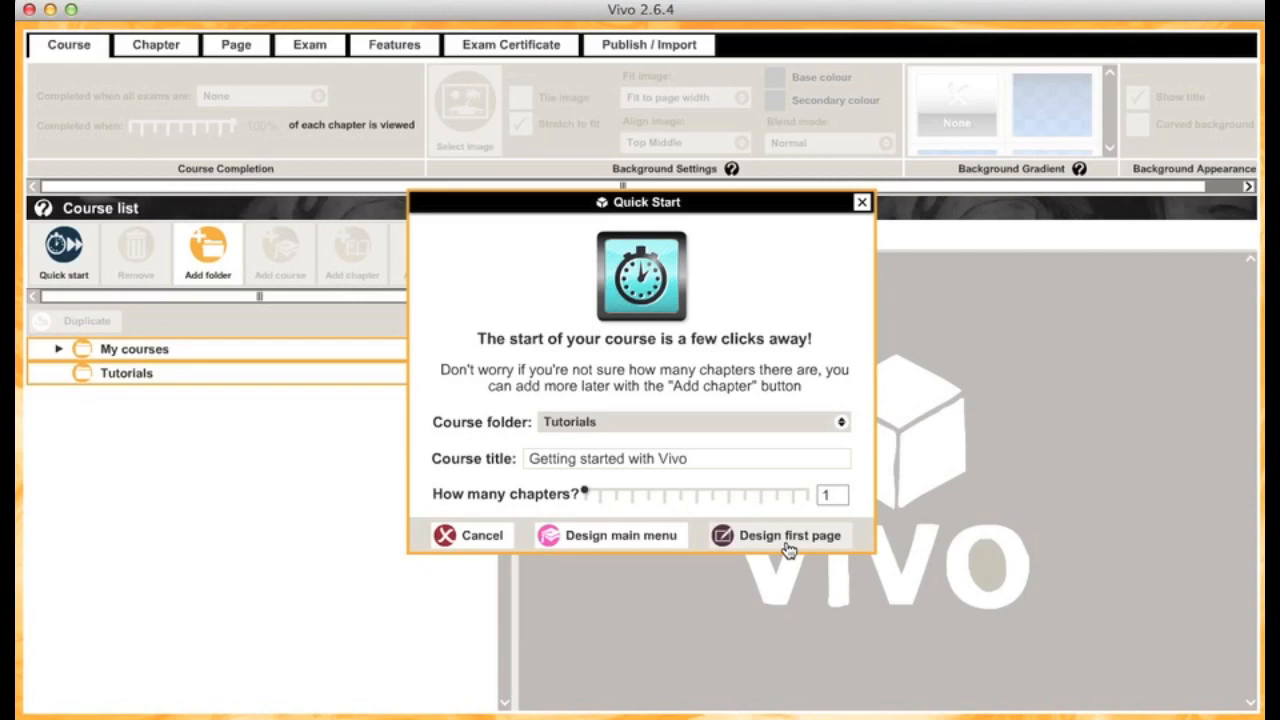
pyautogui.moveTo(644, 548)
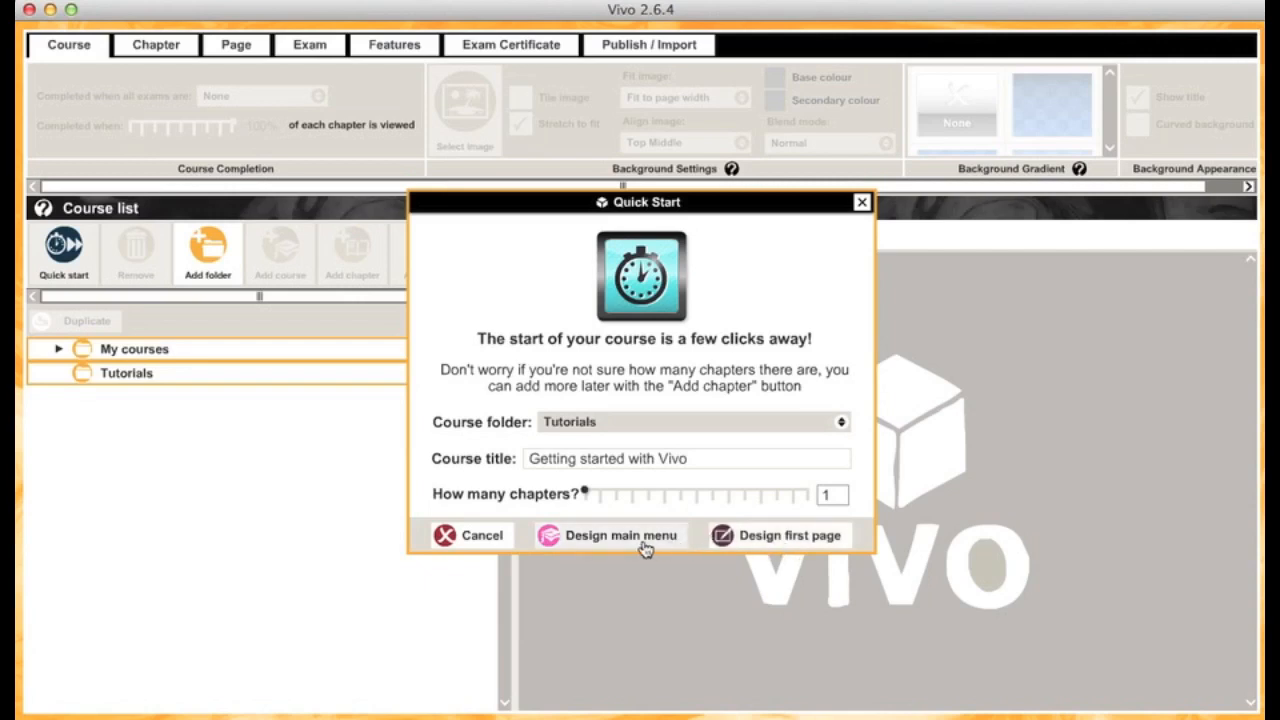
# Create the course, select Page 1 and add a new page to Chapter 1.
pyautogui.click(620, 536)
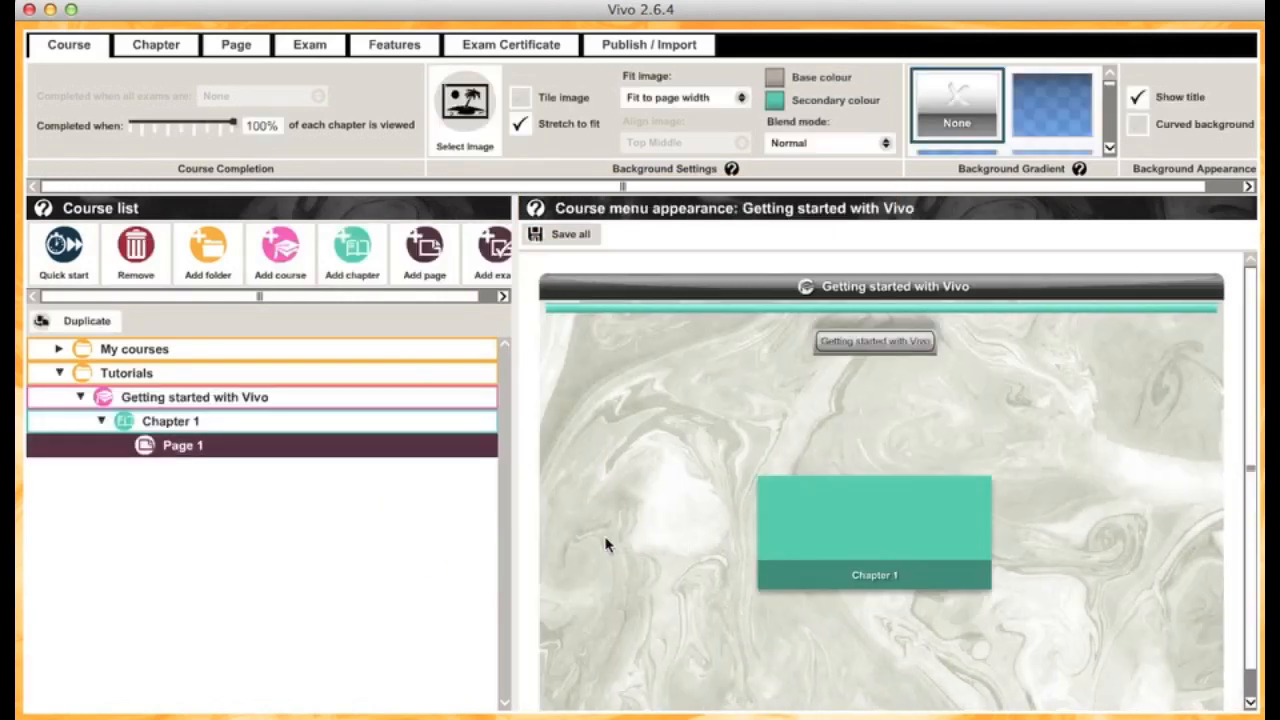
pyautogui.click(182, 444)
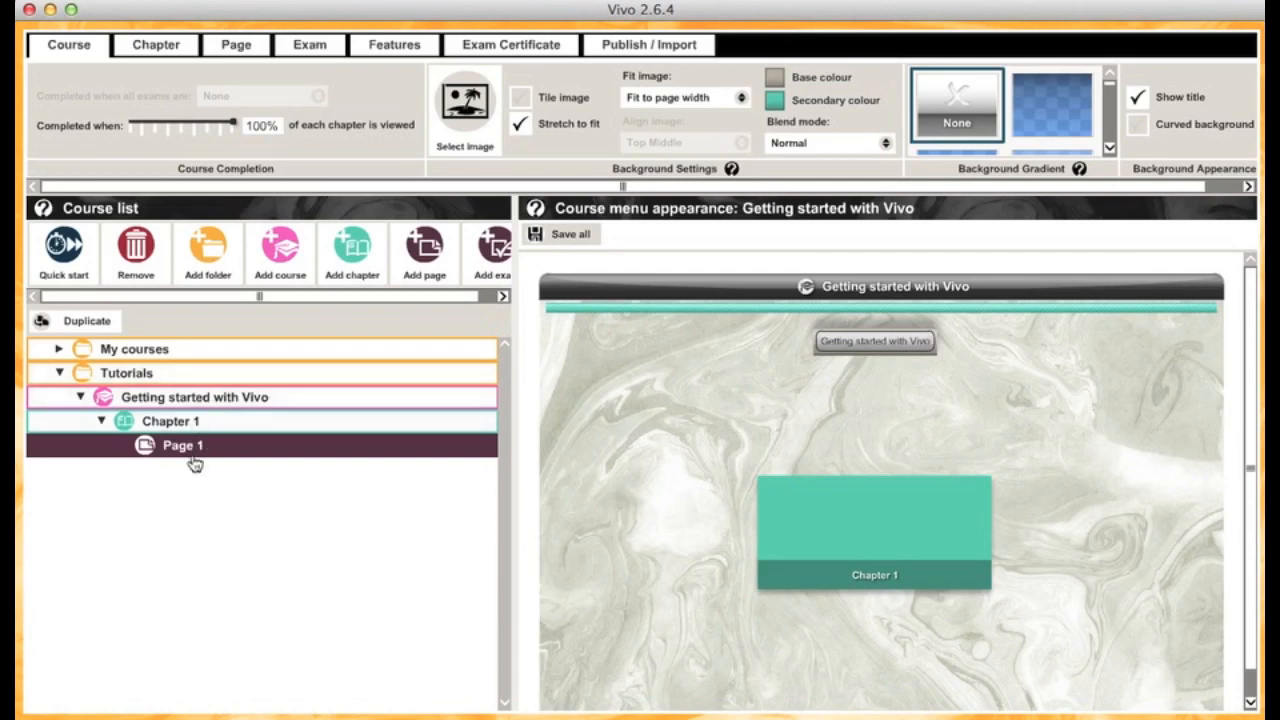
pyautogui.moveTo(210, 452)
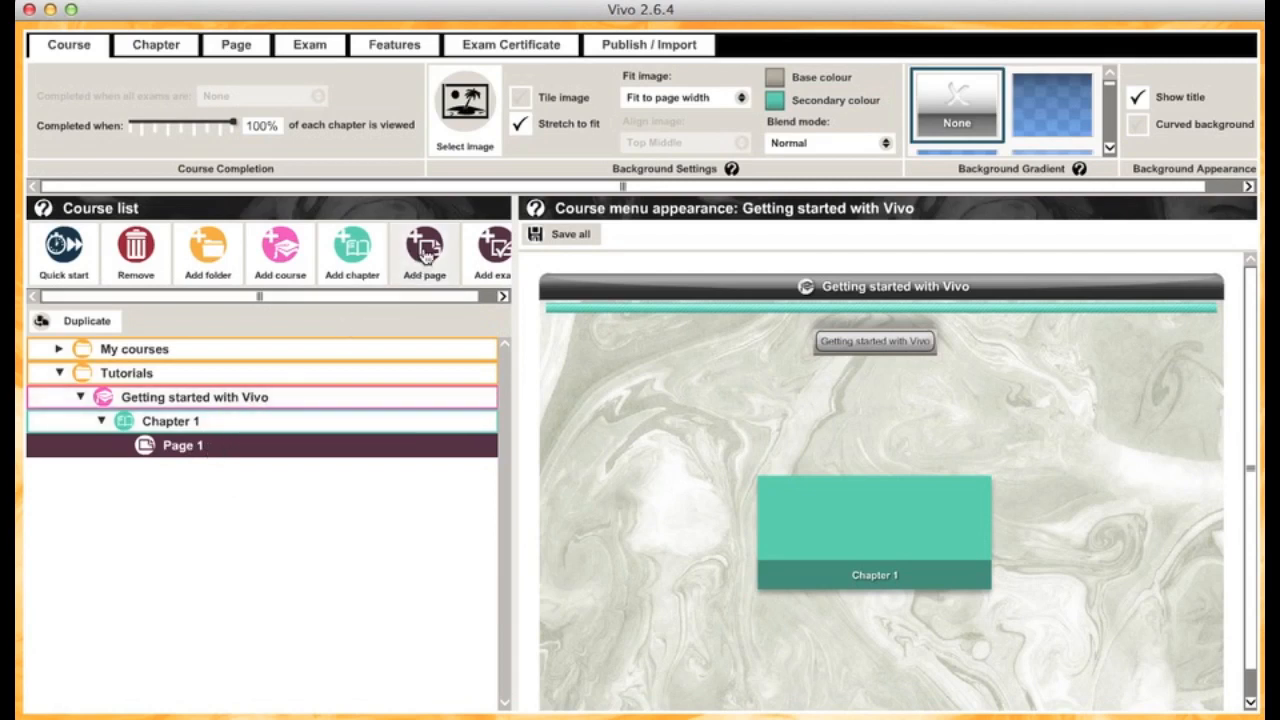
pyautogui.click(424, 250)
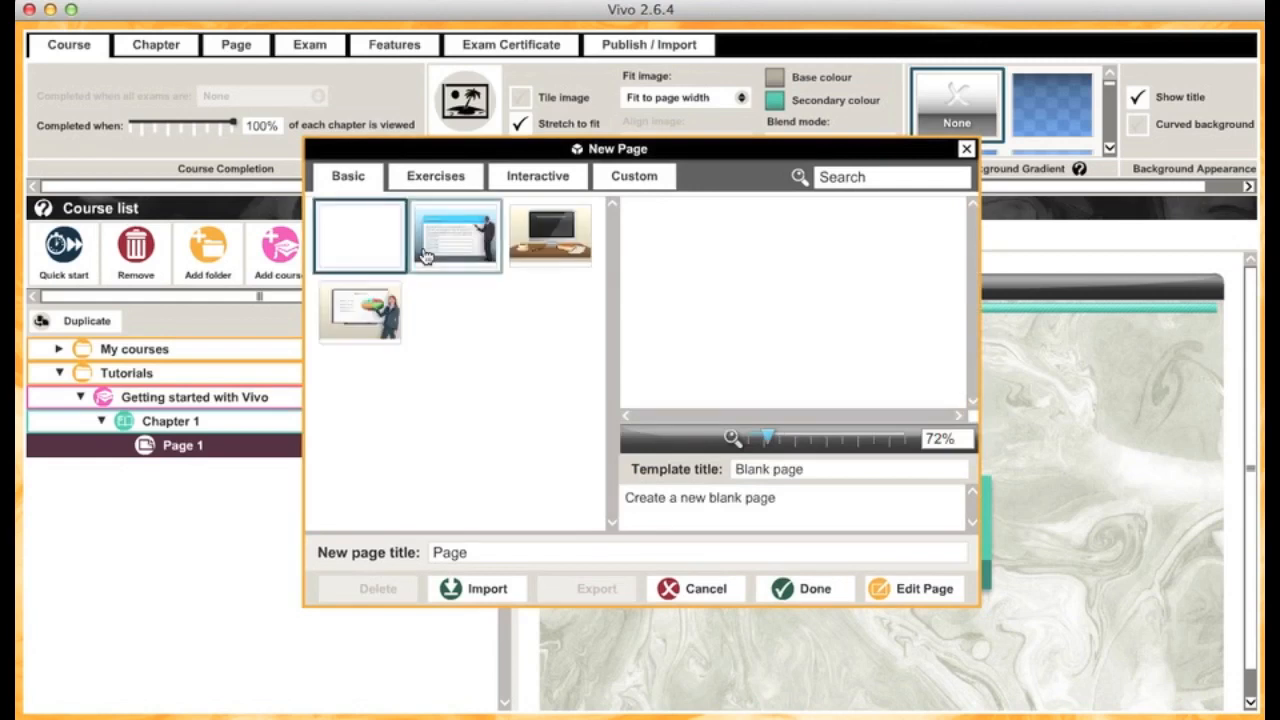
# Browse the Basic templates, trying the presenter title page then the blank page.
pyautogui.click(454, 236)
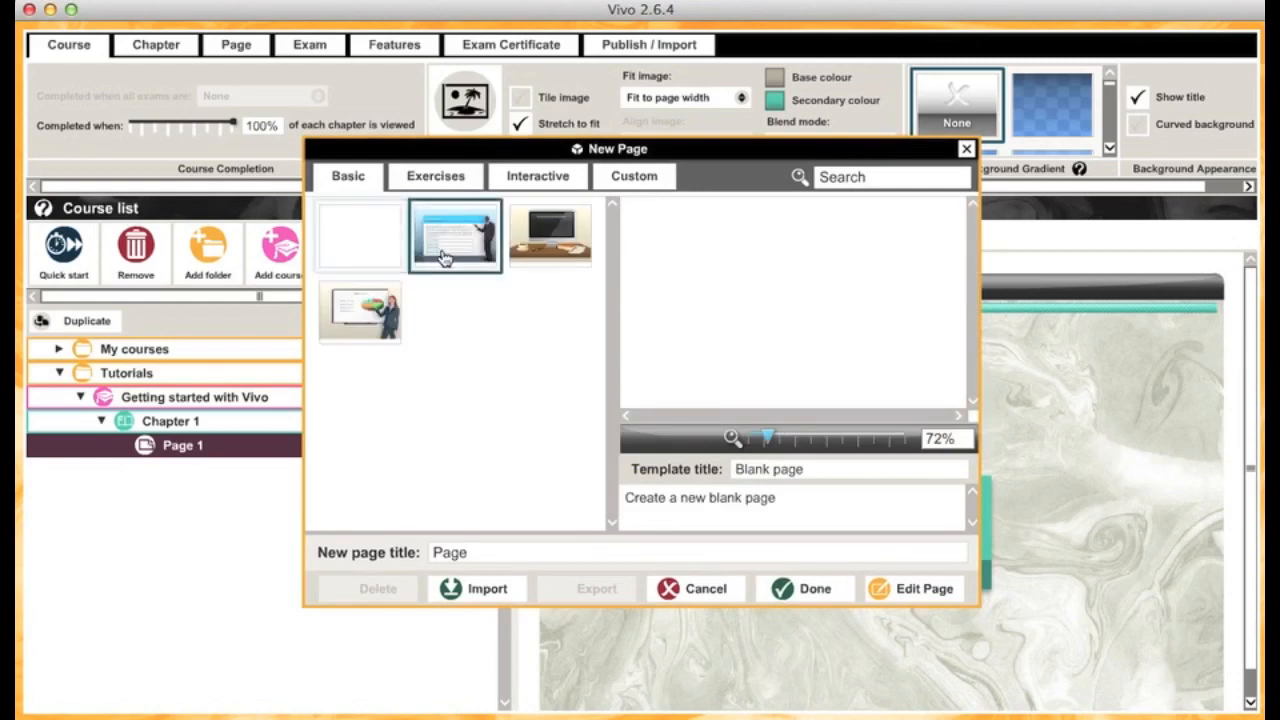
pyautogui.click(454, 236)
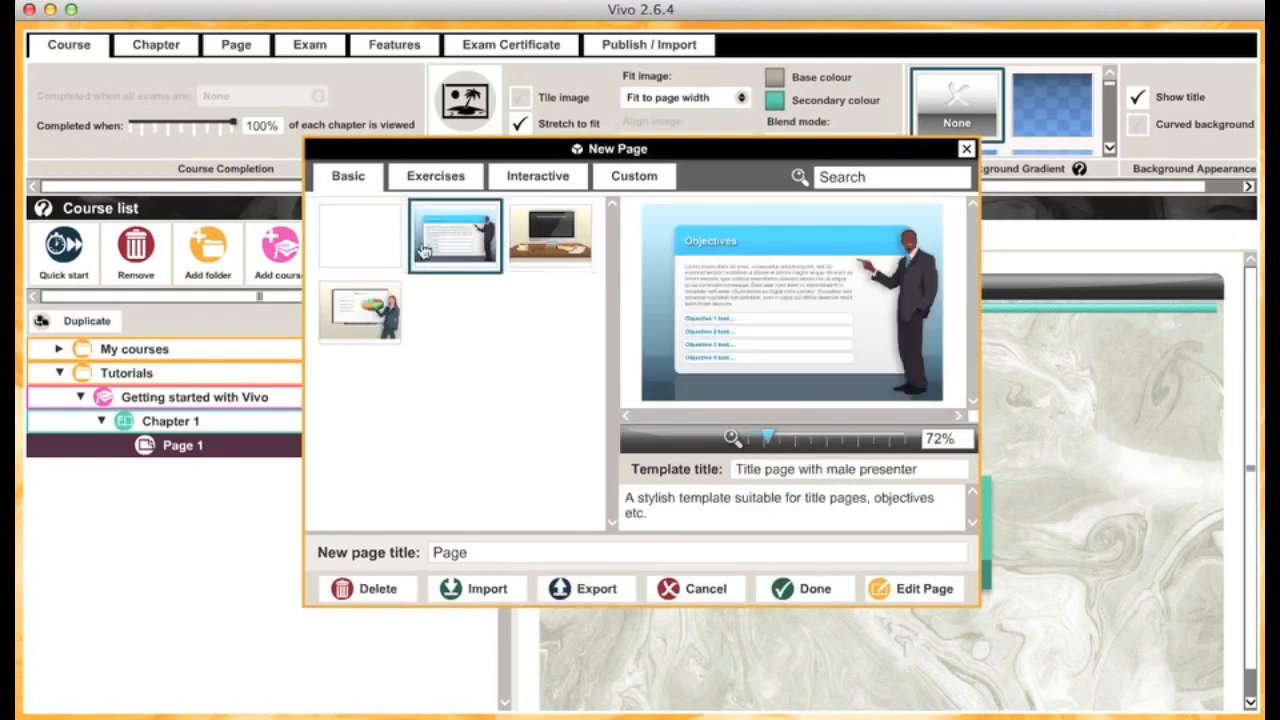
pyautogui.click(360, 236)
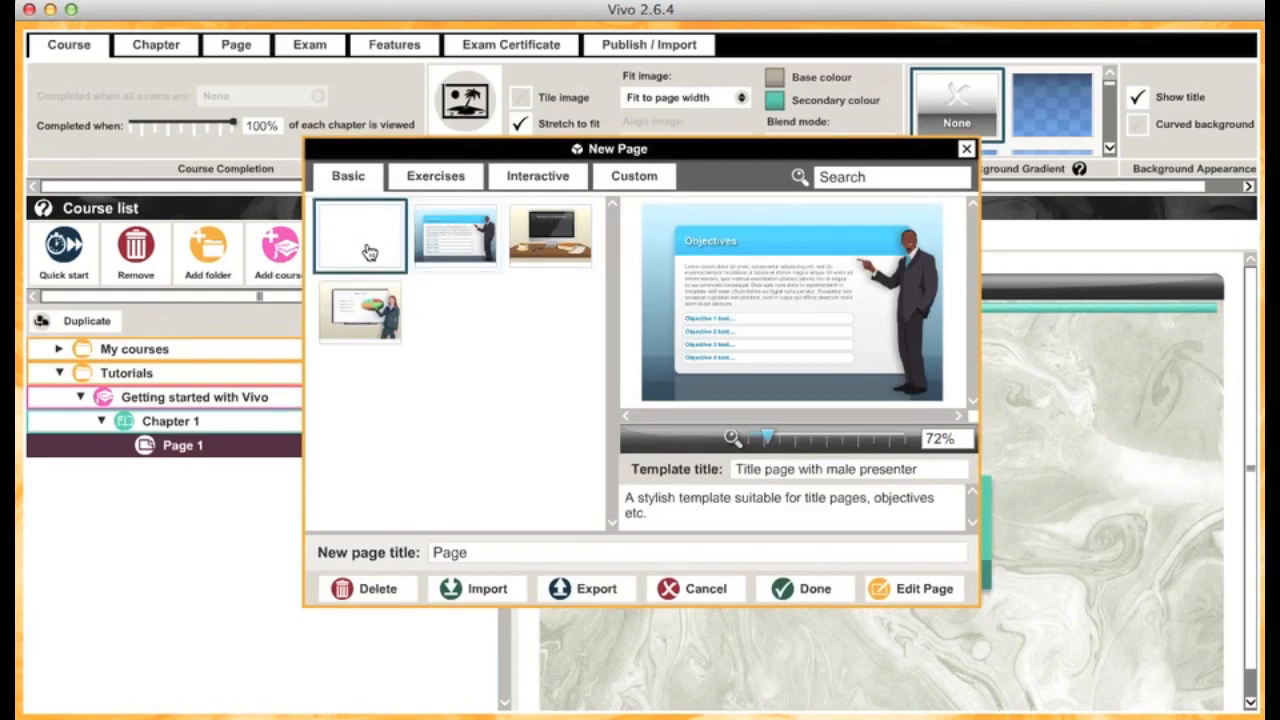
pyautogui.click(360, 236)
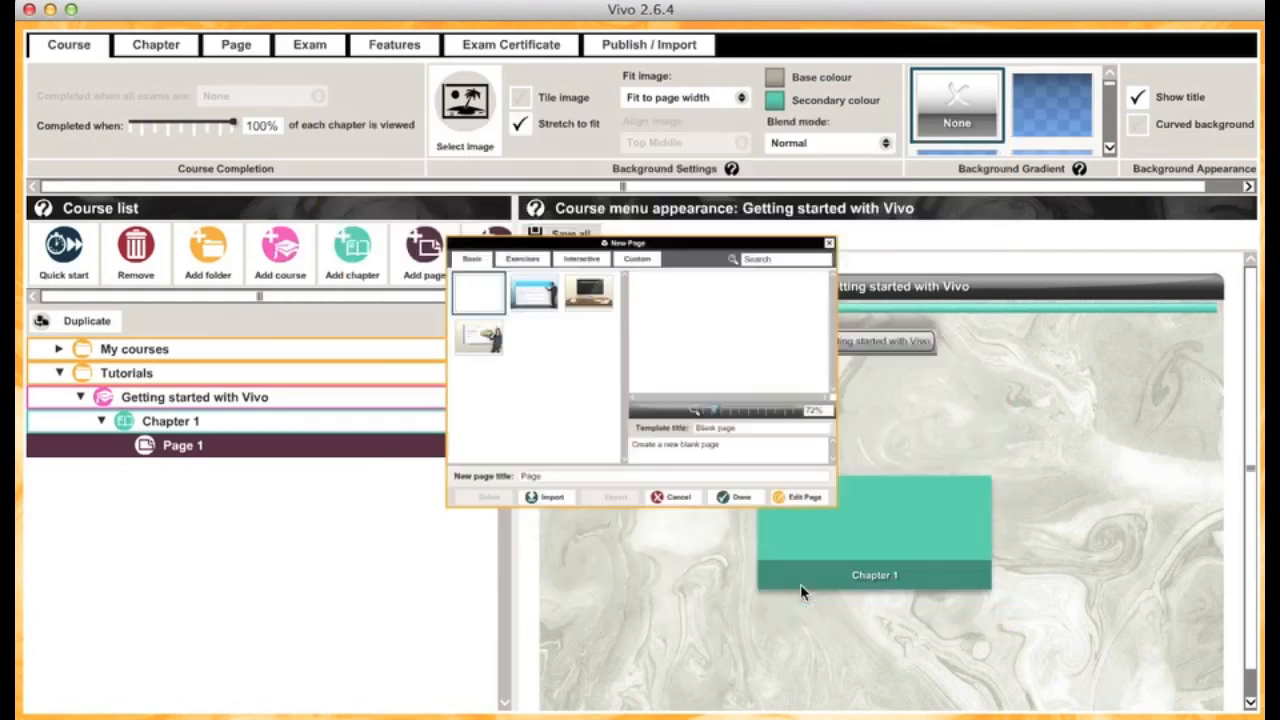
# Rename Chapter 1 to 'Under the Sea'.
pyautogui.click(736, 496)
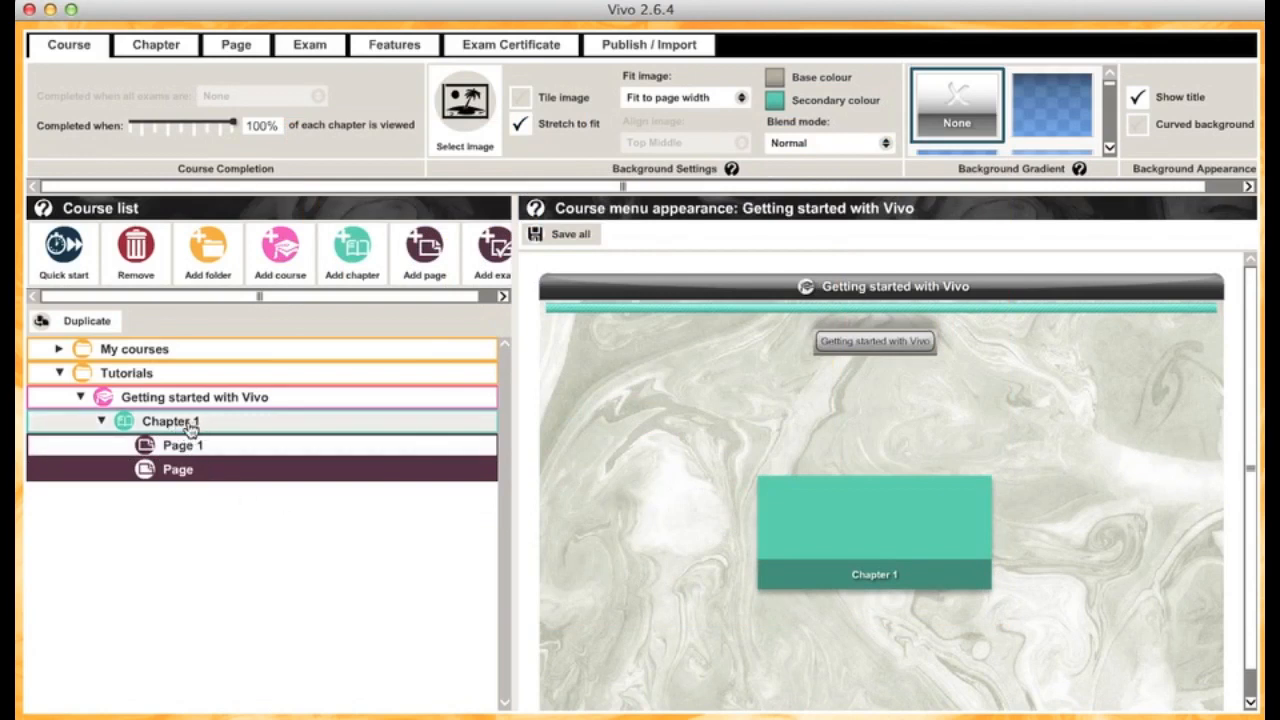
pyautogui.doubleClick(170, 420)
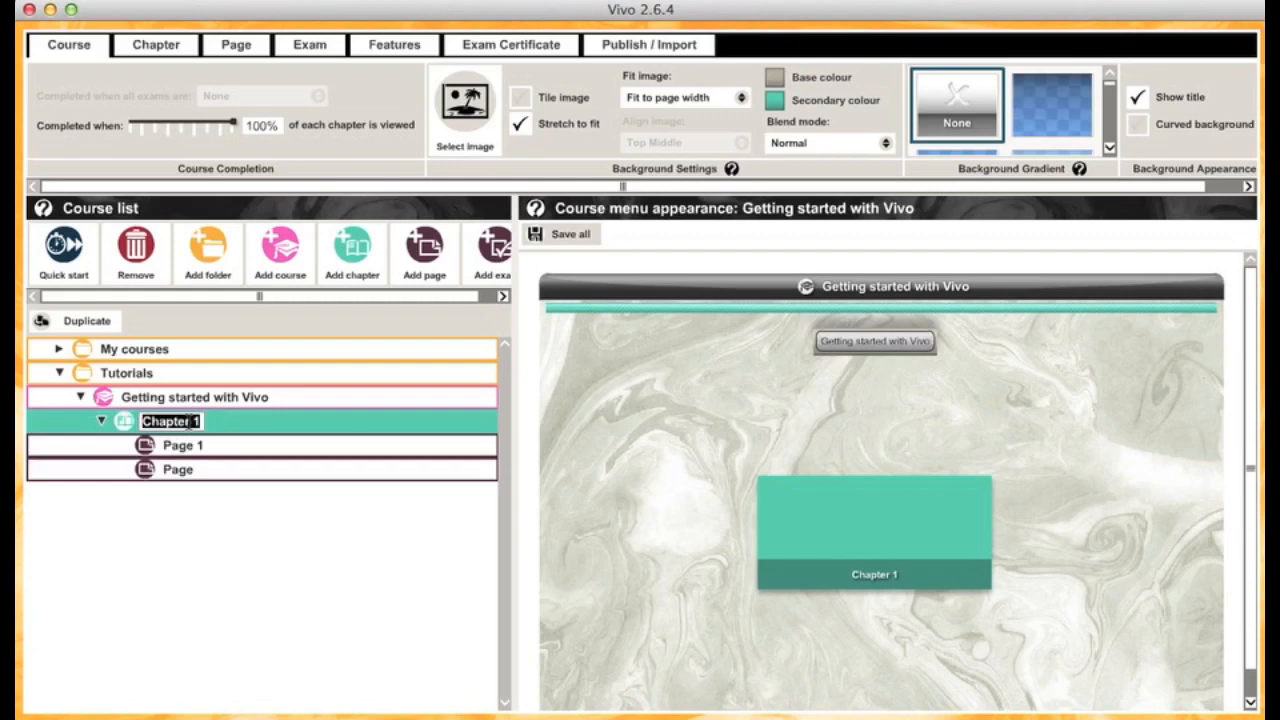
pyautogui.write('Under the S')
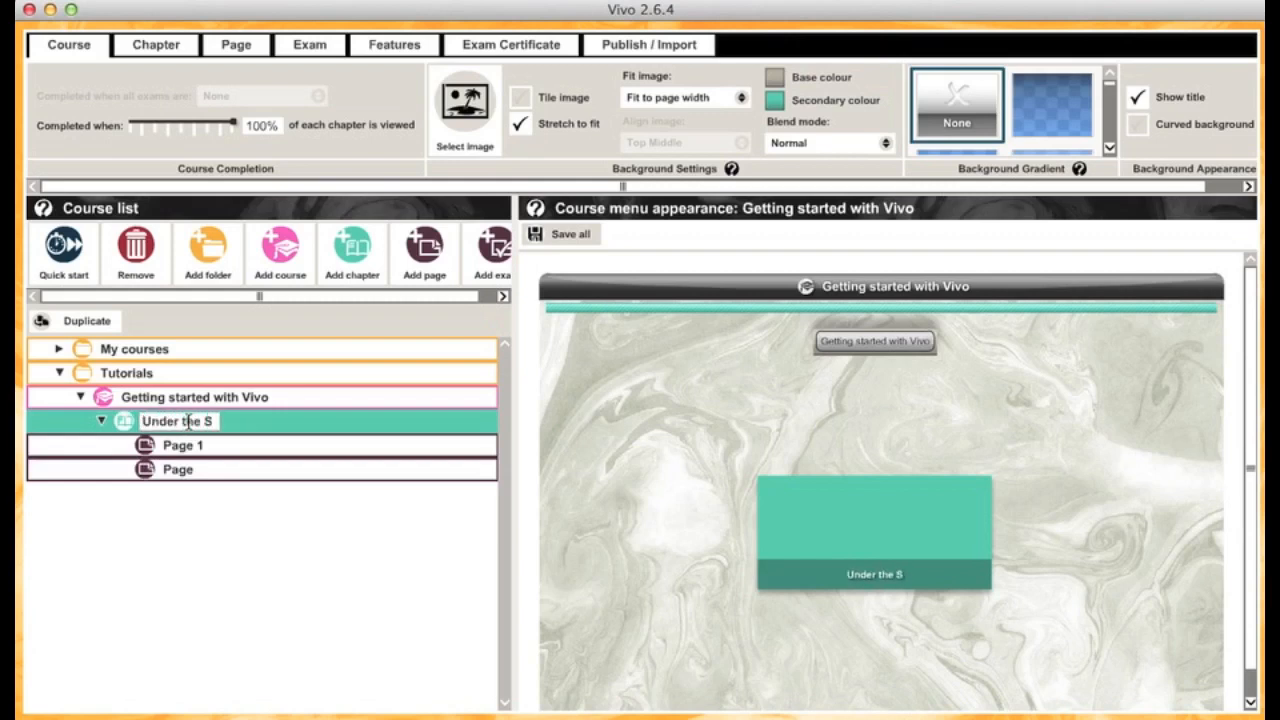
pyautogui.write('ea')
pyautogui.click(184, 444)
pyautogui.write('Meet tutorial turtl')
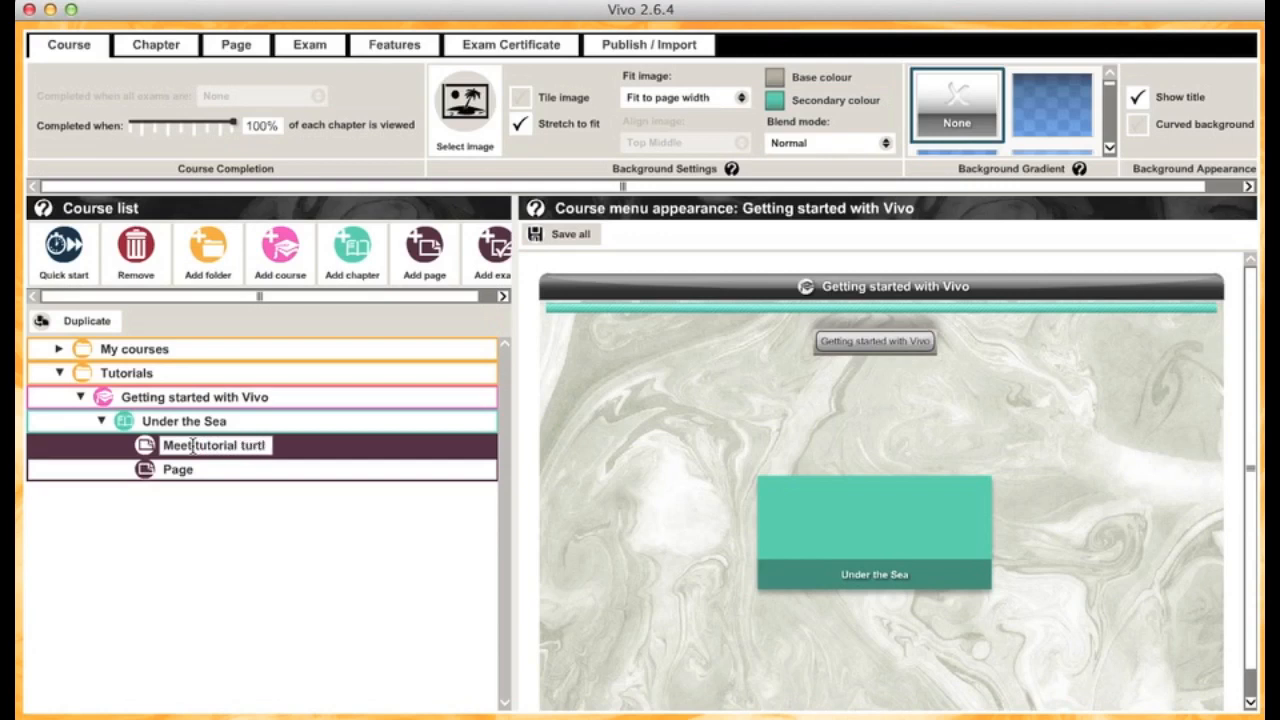
# Rename the chapter's second page to 'Swimming with the fishes'.
pyautogui.click(178, 470)
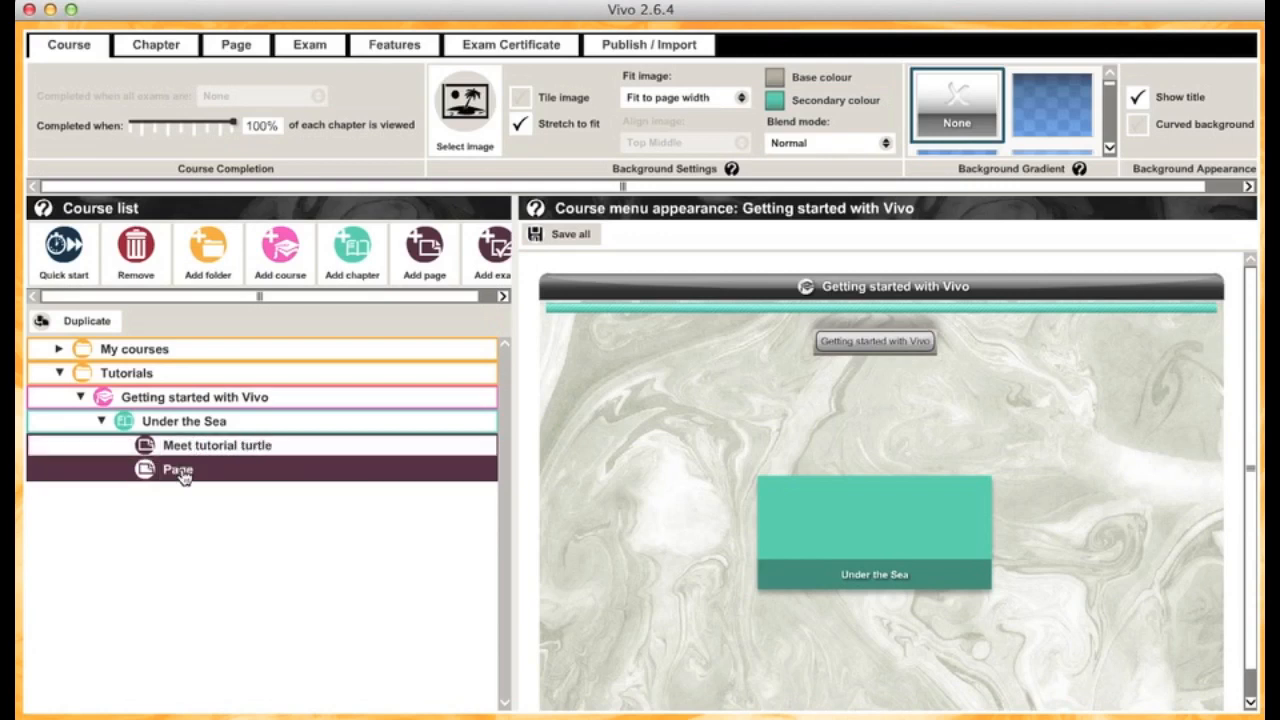
pyautogui.write('Swimming with the fishes')
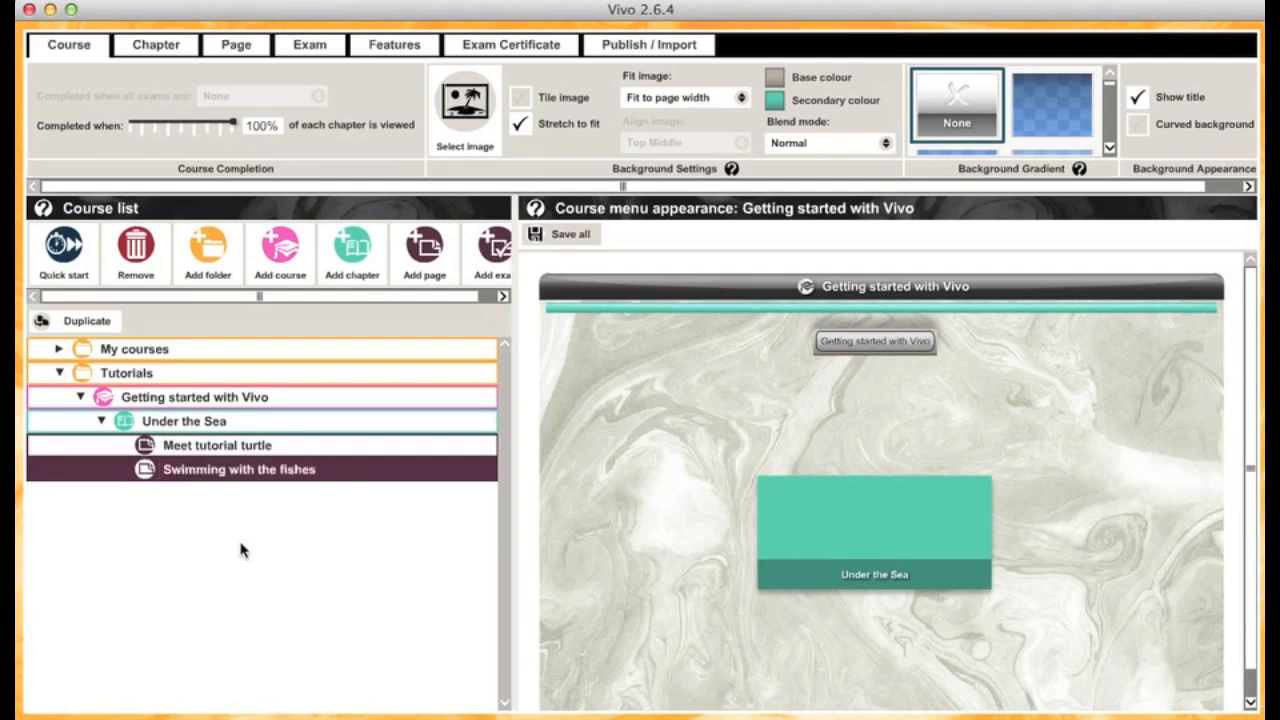
pyautogui.moveTo(110, 96)
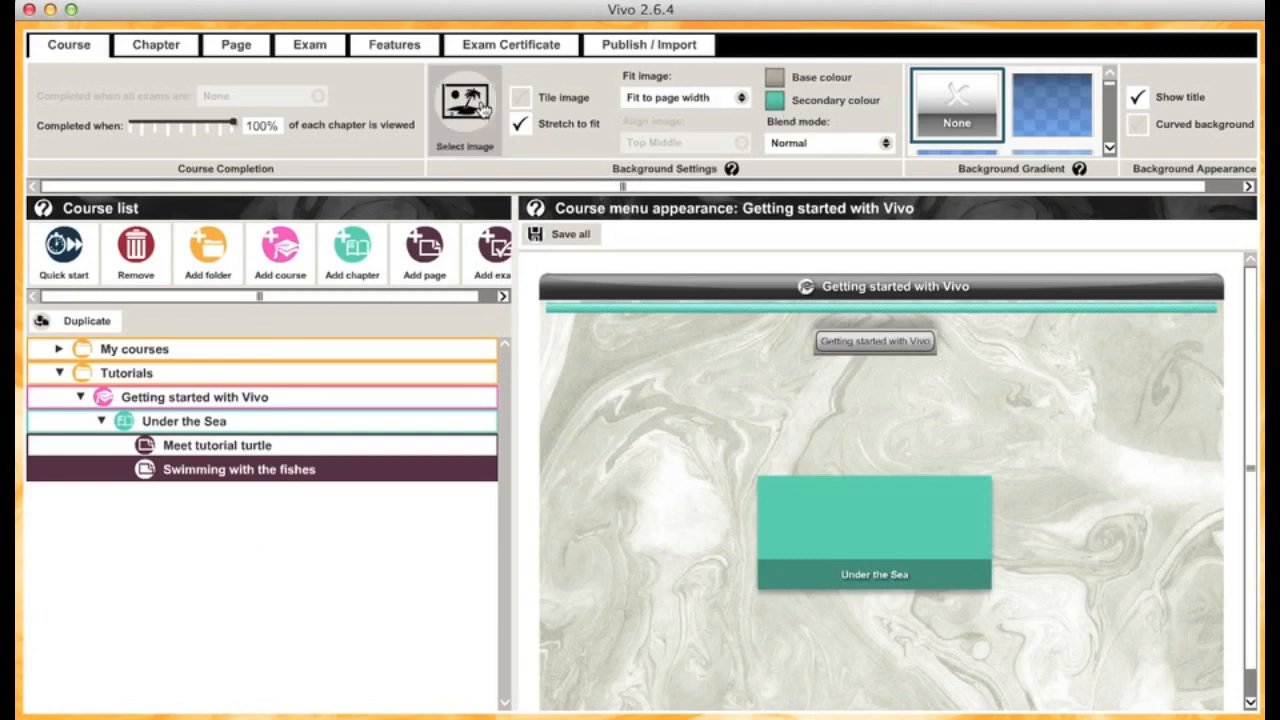
# Set the coral-reef photo as the menu background with Fit image set to None.
pyautogui.click(464, 100)
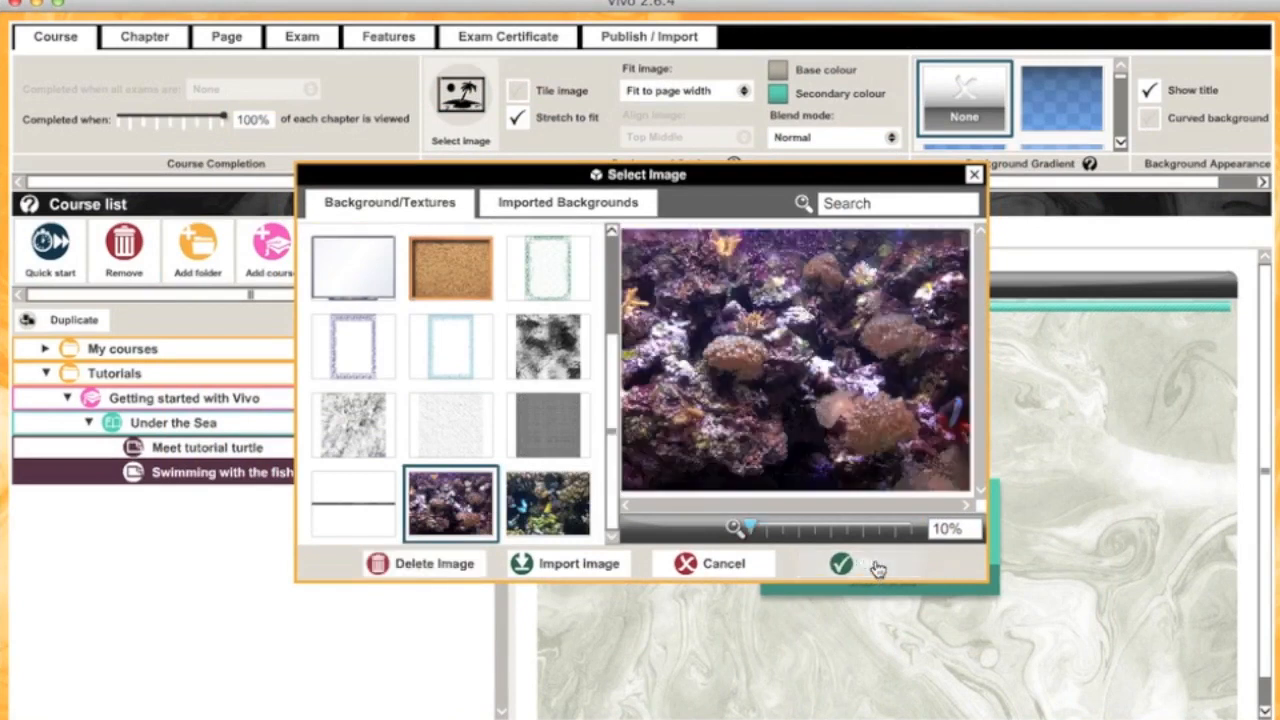
pyautogui.click(838, 564)
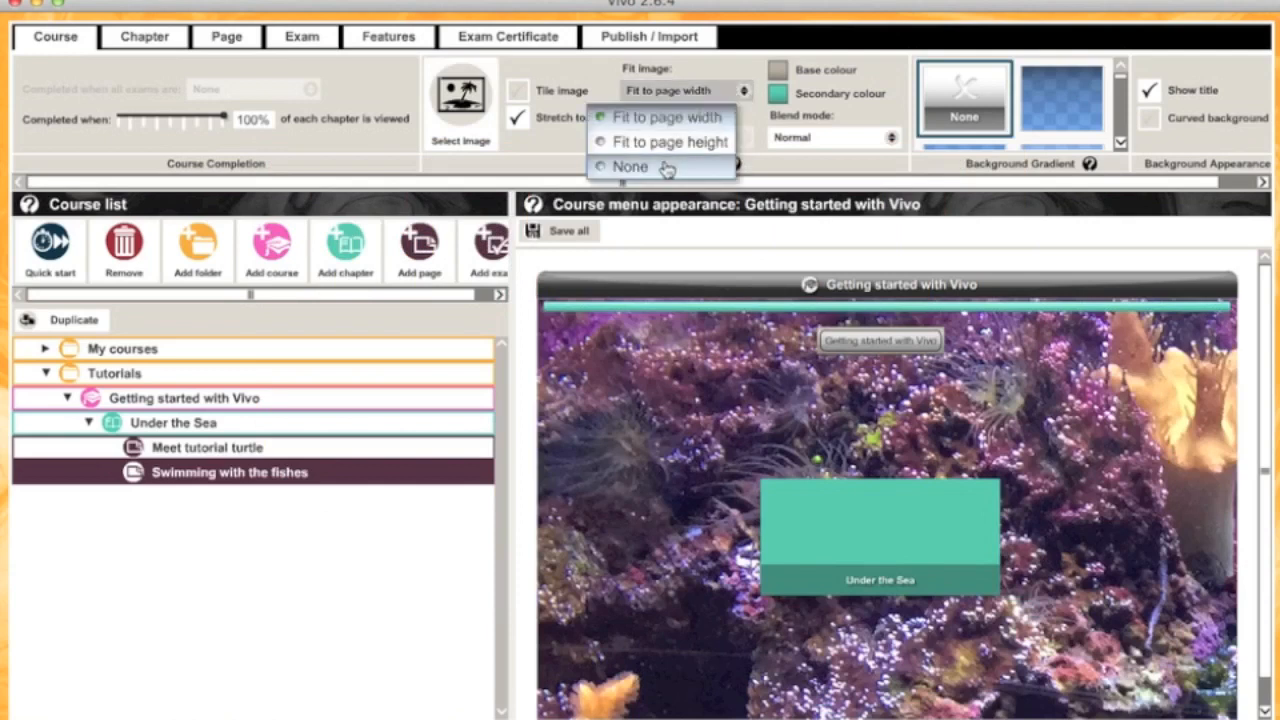
pyautogui.click(630, 168)
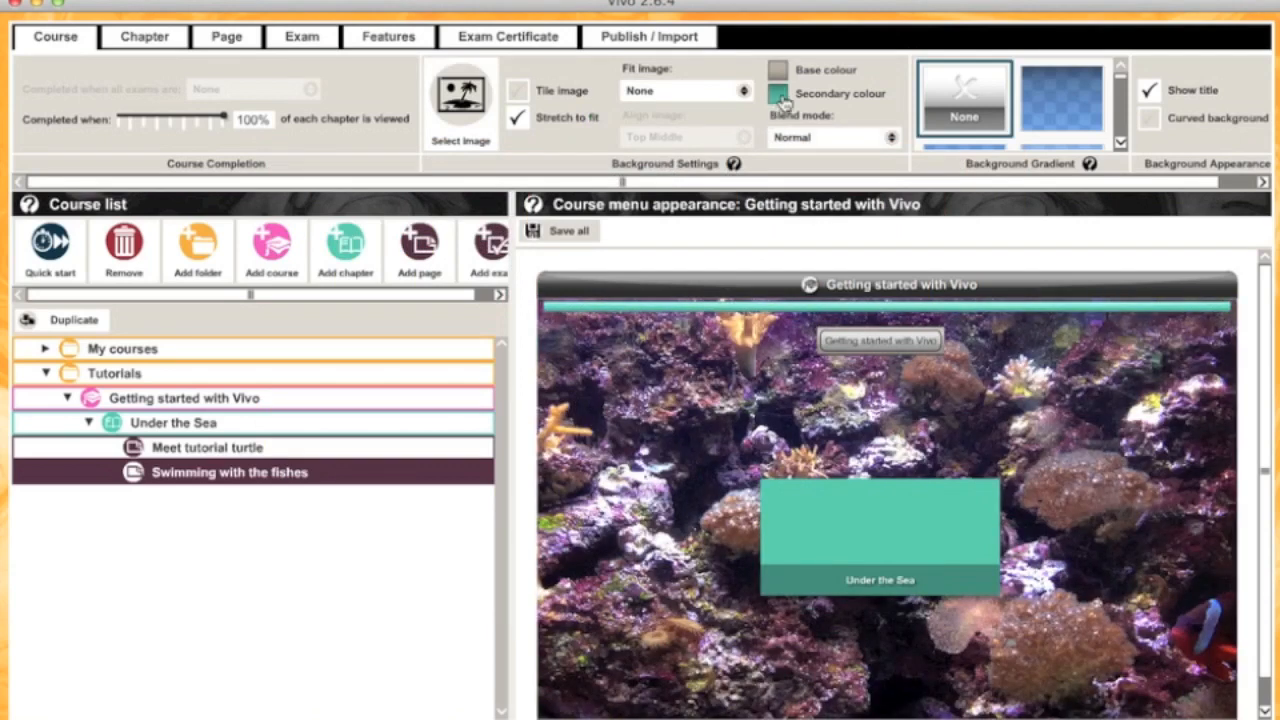
# Change the chapter button's secondary colour to a purple swatch.
pyautogui.click(778, 94)
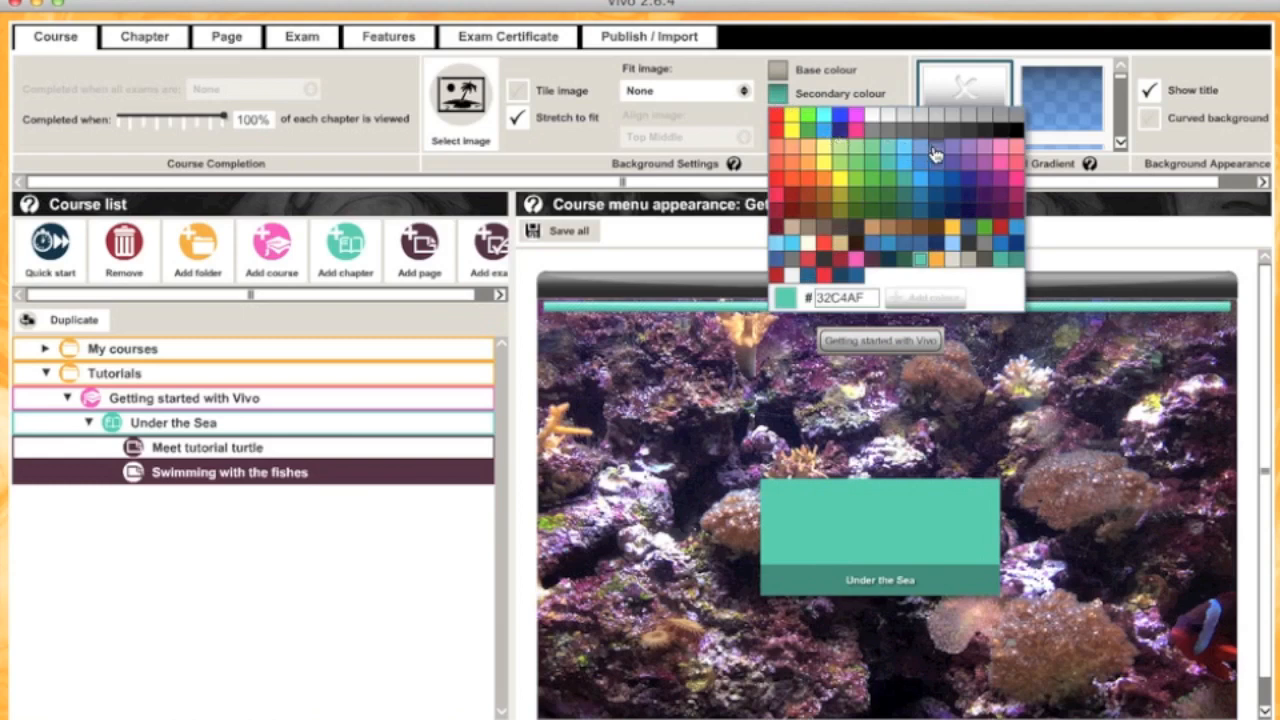
pyautogui.click(936, 144)
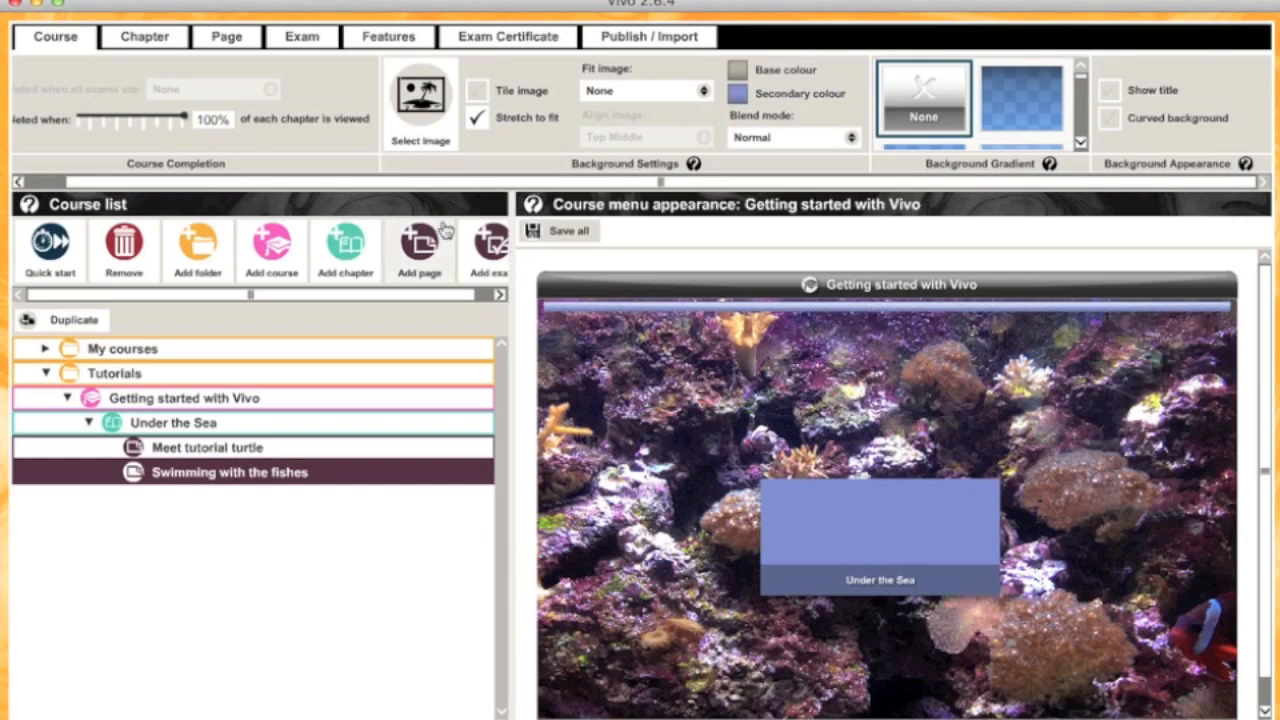
pyautogui.moveTo(224, 116)
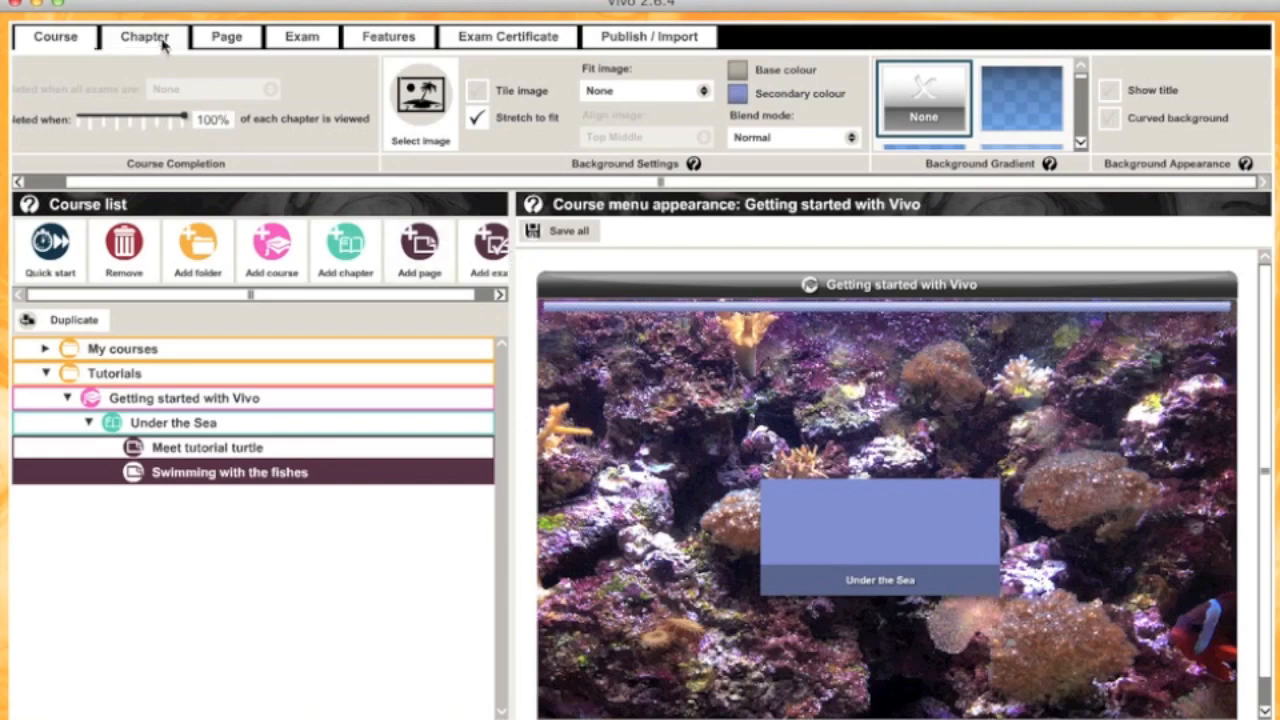
# In Chapter settings, set button height to 300px and title text size to 22.
pyautogui.click(144, 36)
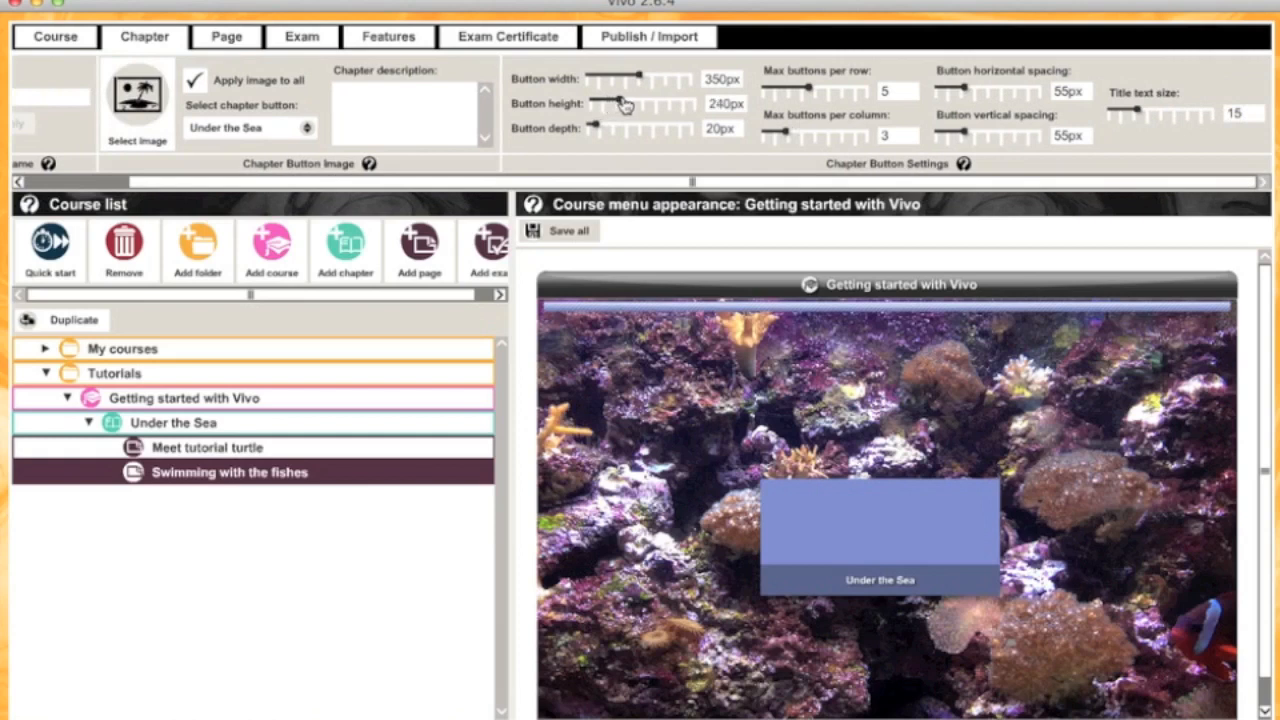
pyautogui.moveTo(620, 104); pyautogui.dragTo(650, 104)
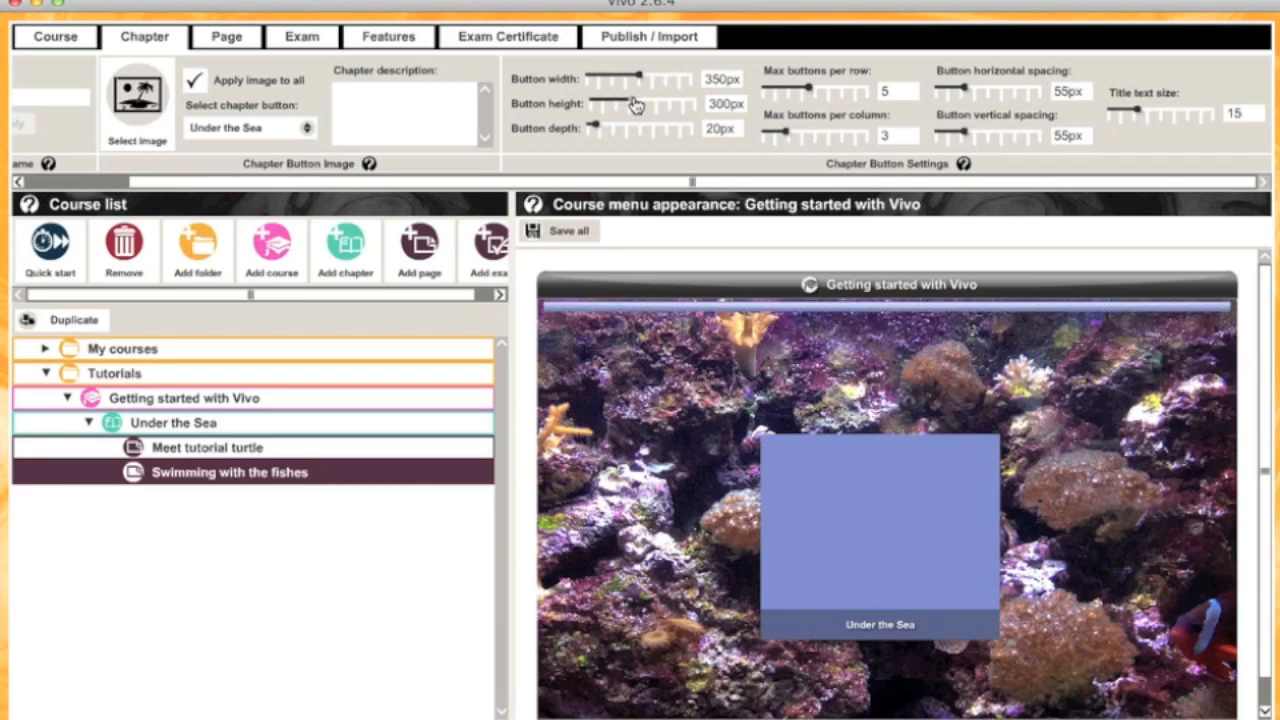
pyautogui.moveTo(1140, 112)
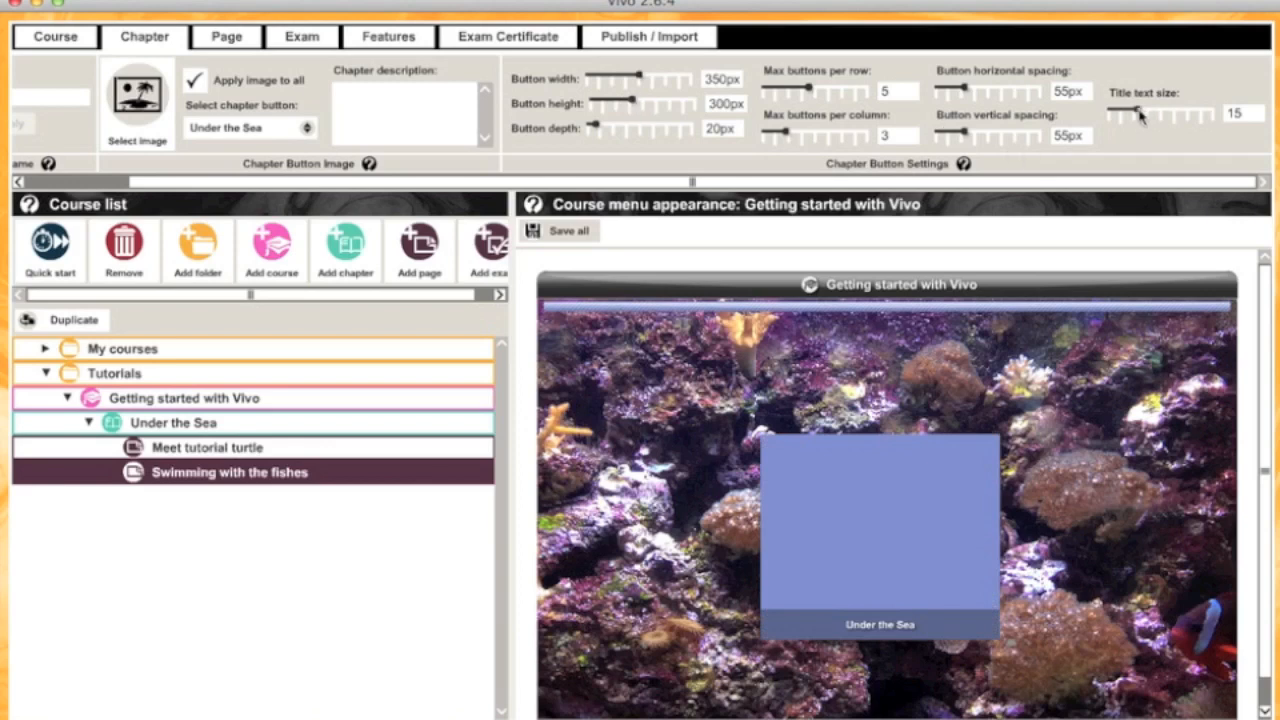
pyautogui.moveTo(1120, 112); pyautogui.dragTo(1160, 112)
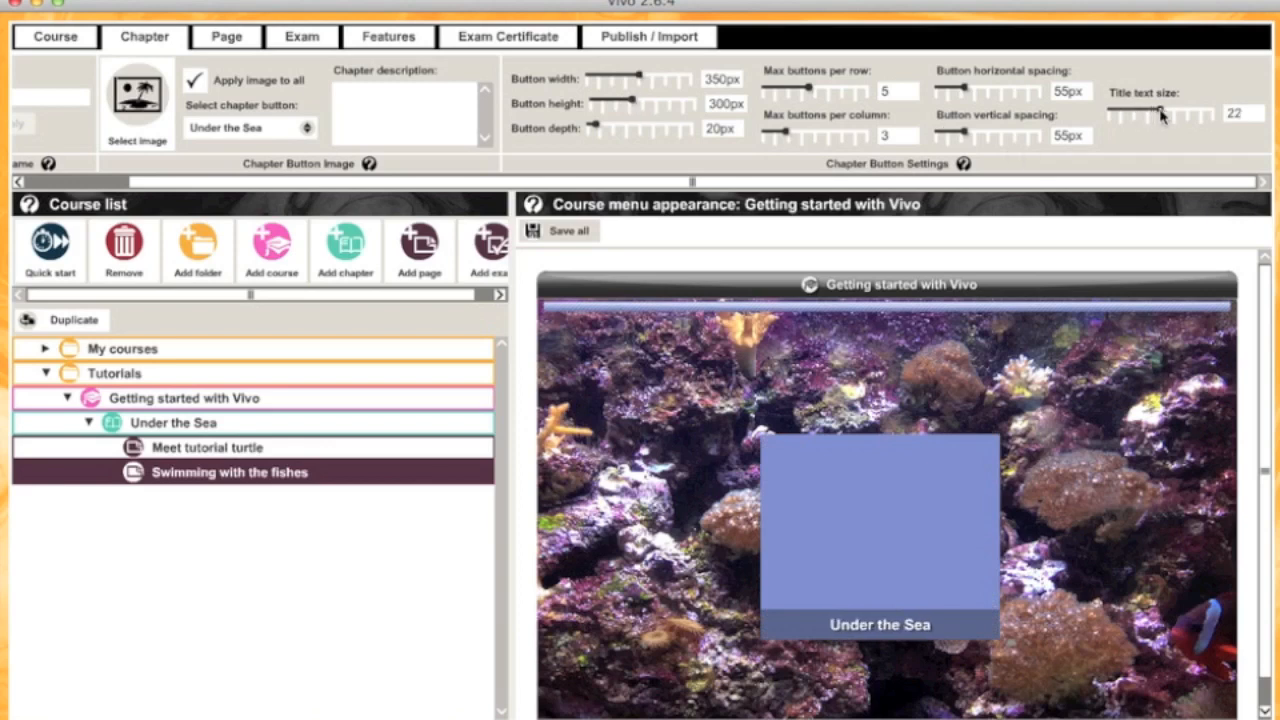
pyautogui.moveTo(1144, 136)
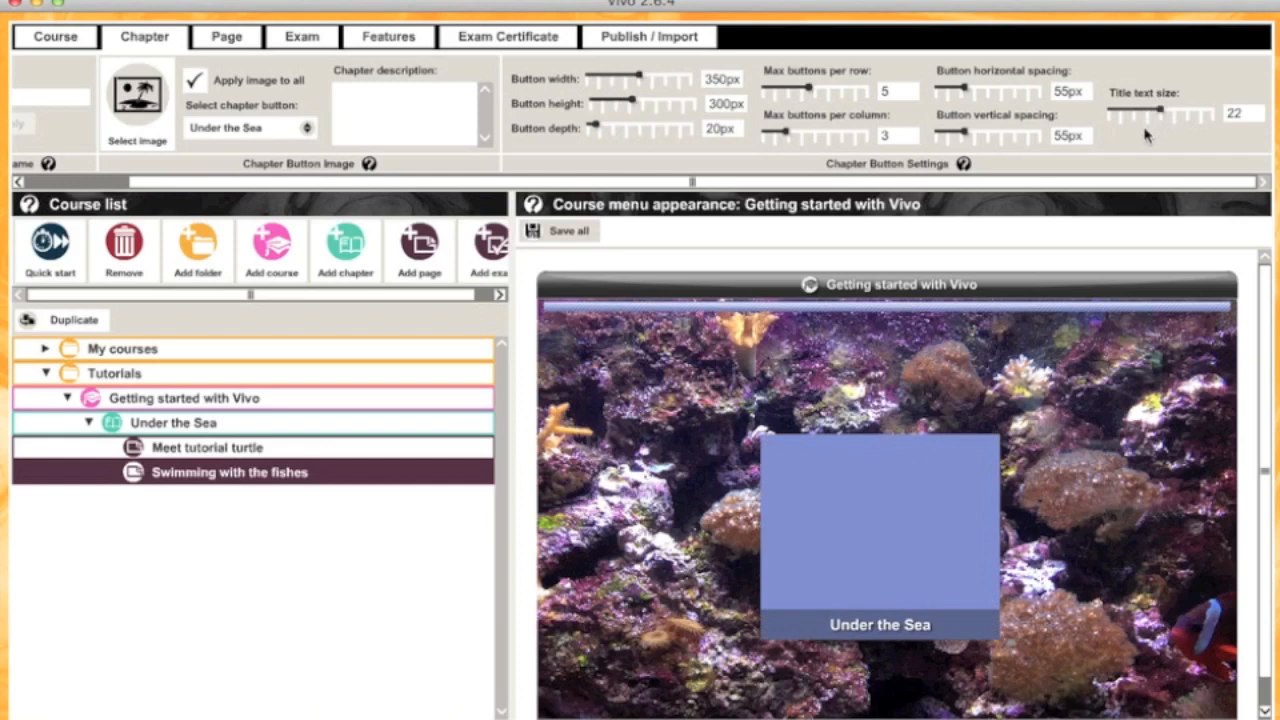
pyautogui.moveTo(996, 182)
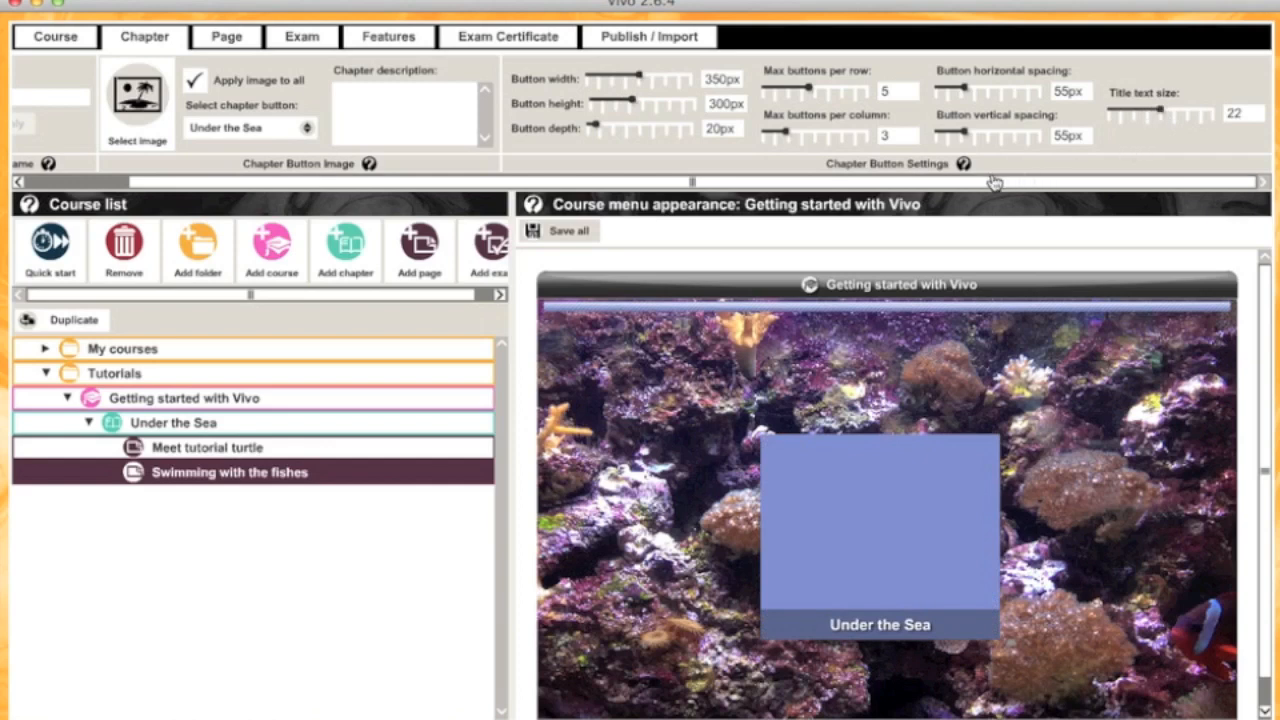
pyautogui.moveTo(964, 164)
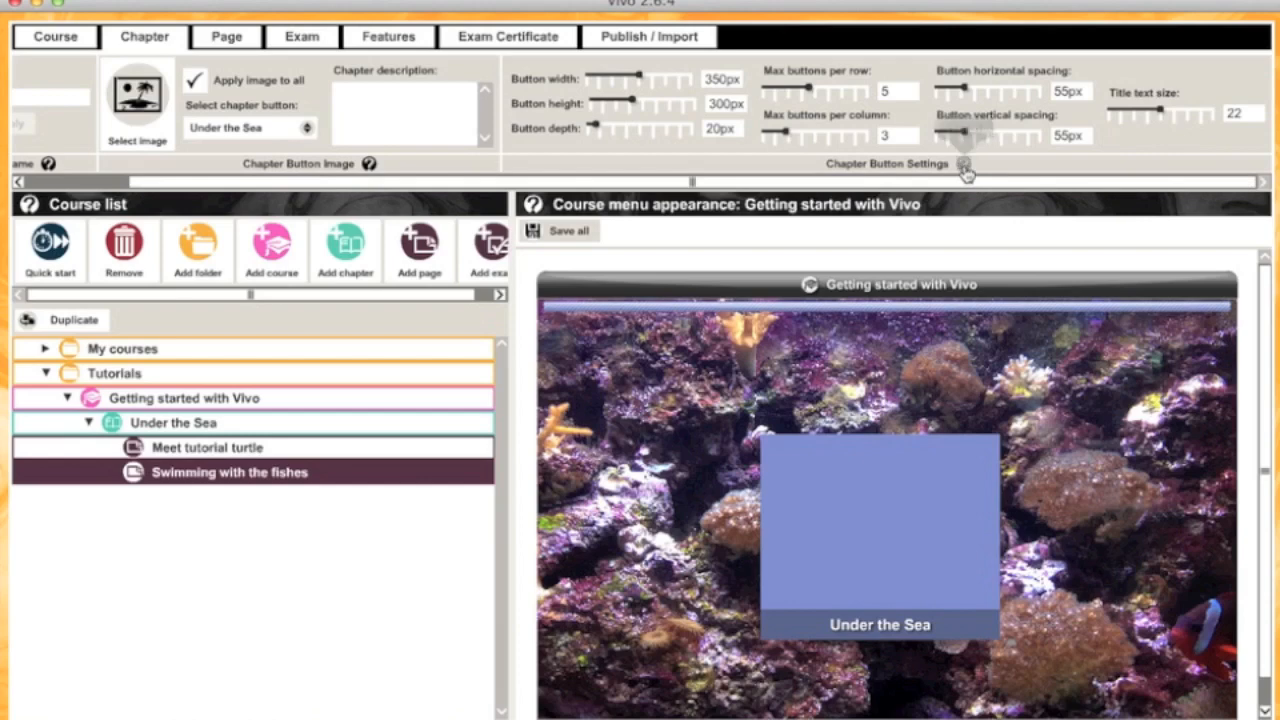
# View the Chapter Button Settings help, then save all course menu changes.
pyautogui.click(964, 164)
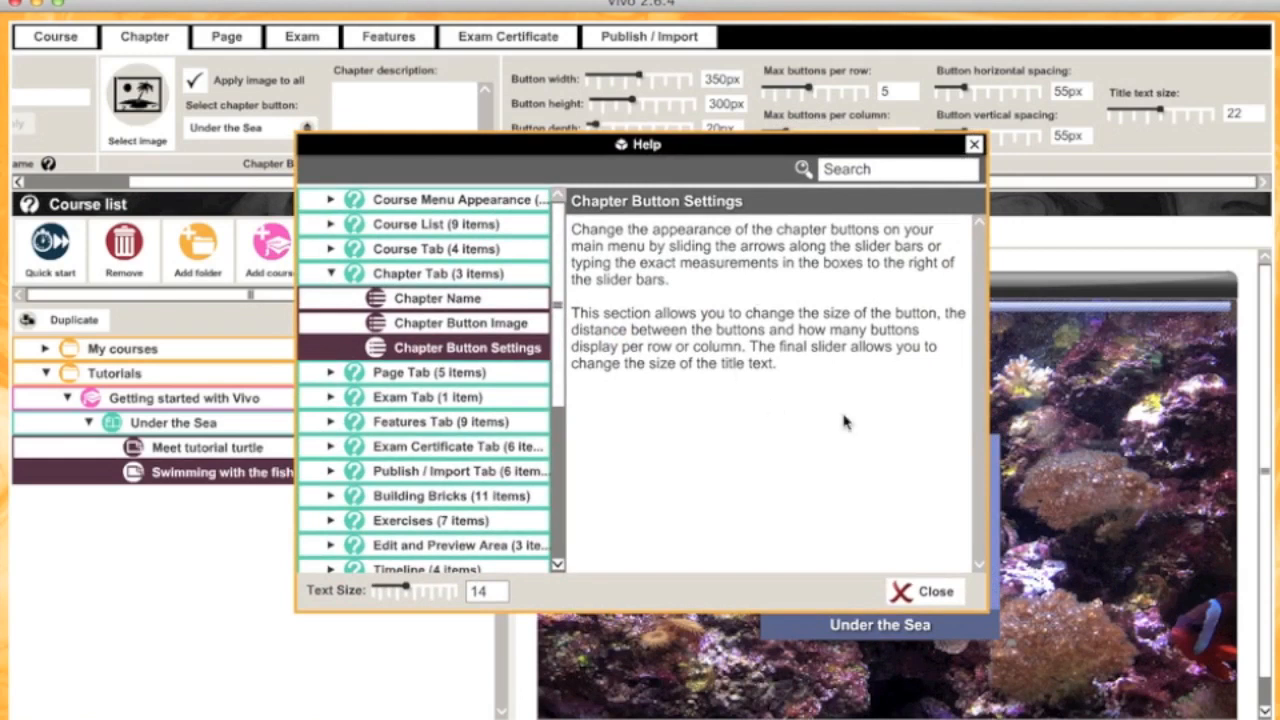
pyautogui.moveTo(908, 556)
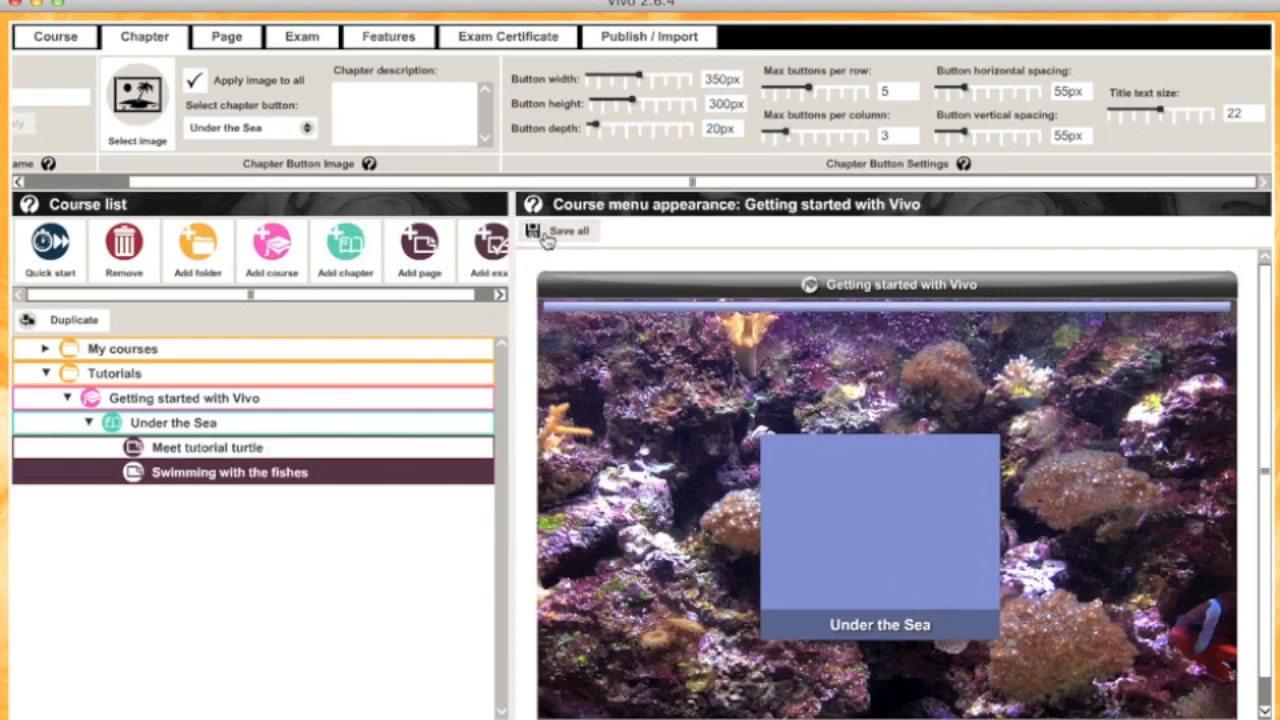
pyautogui.click(562, 232)
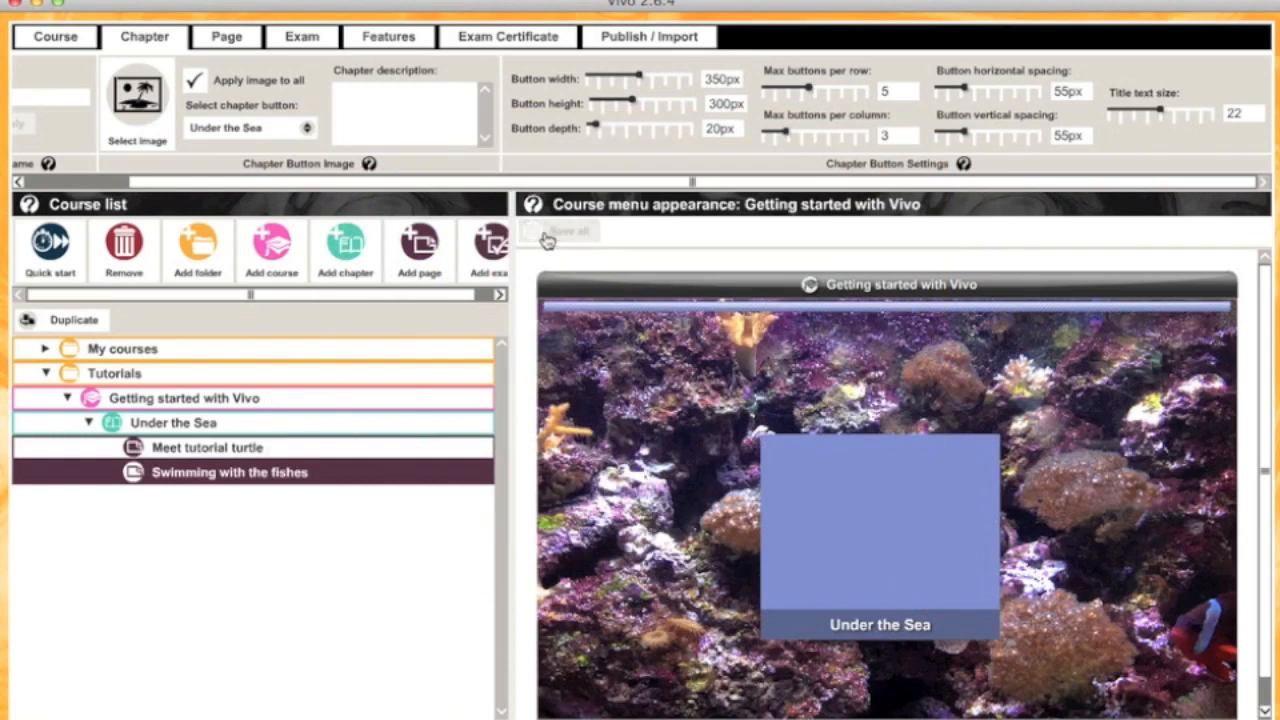
pyautogui.moveTo(600, 380)
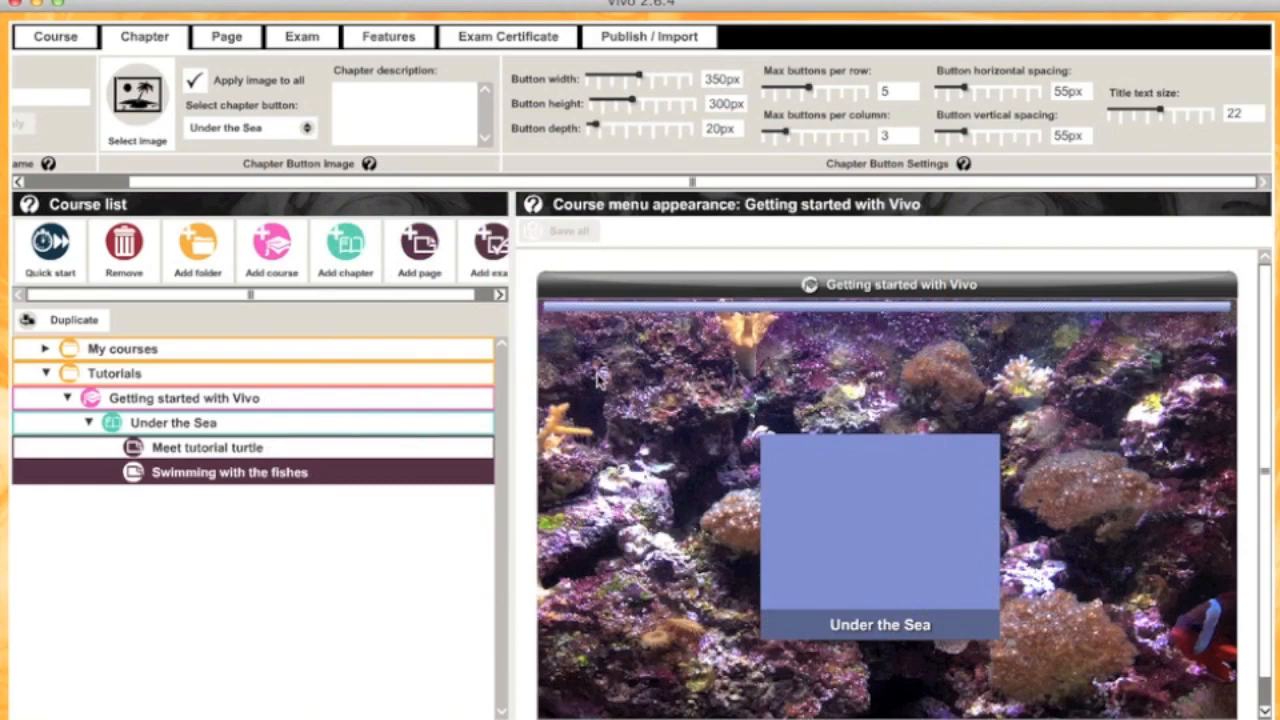